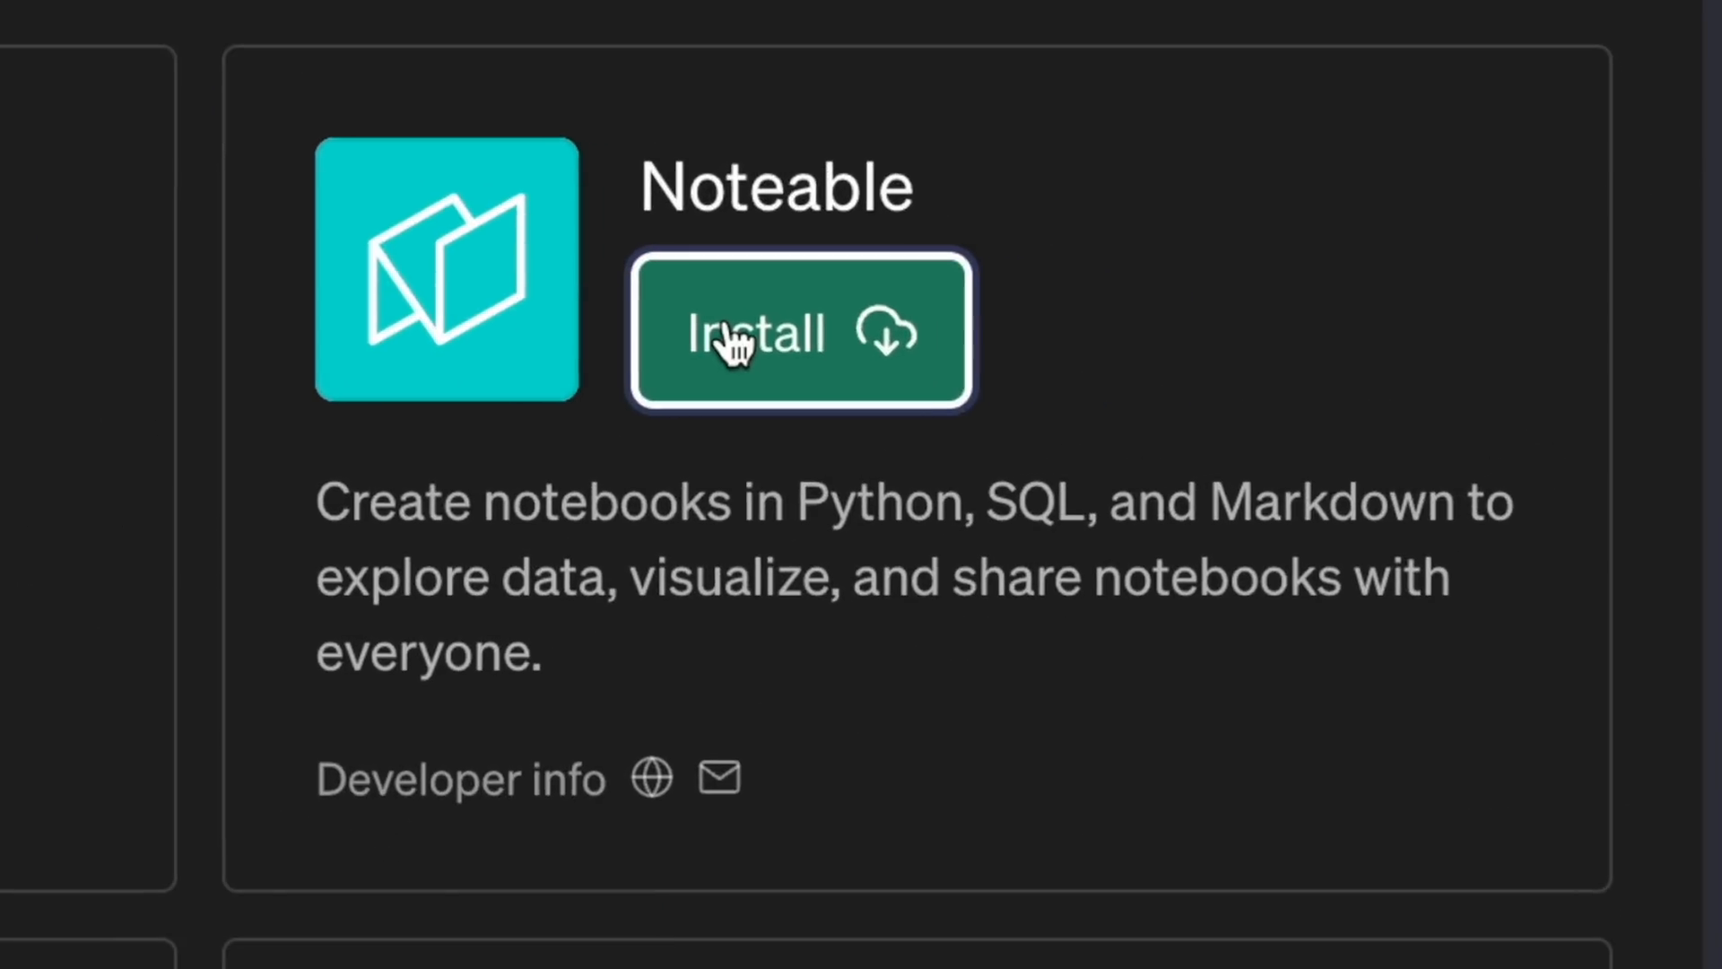
Install the Noteable plugin and sign up for Noteable with a Google account.
{"action": "left_click", "coordinate": [758, 335]}
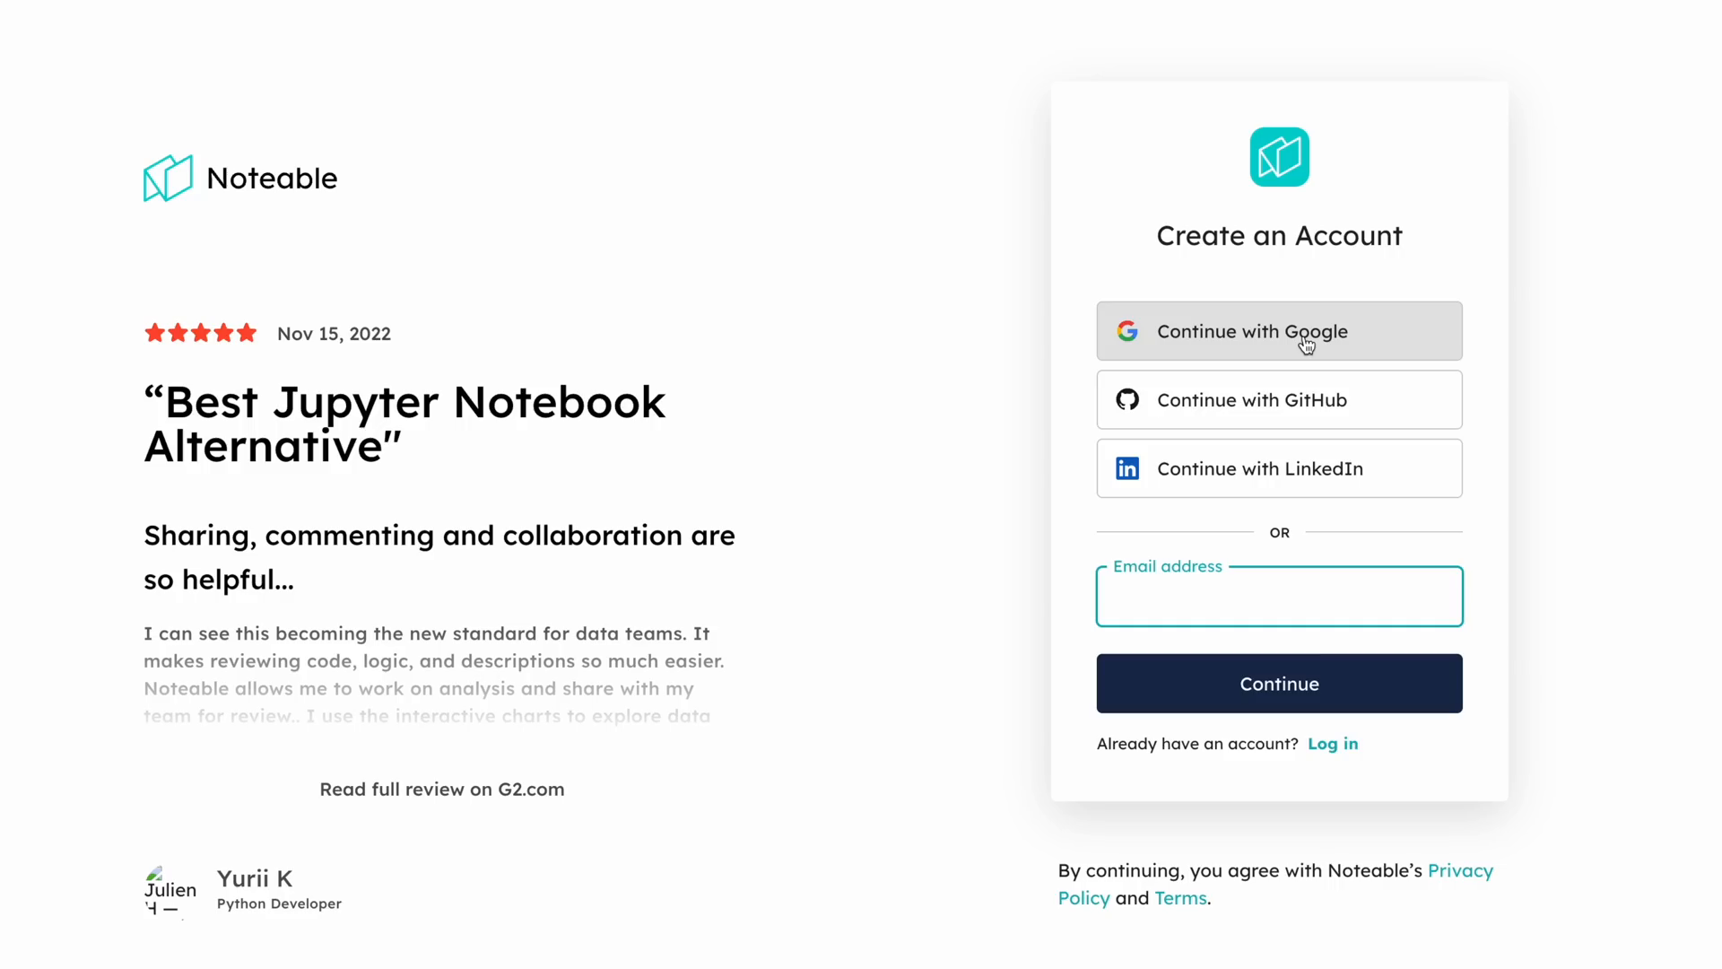
{"action": "left_click", "coordinate": [1280, 331]}
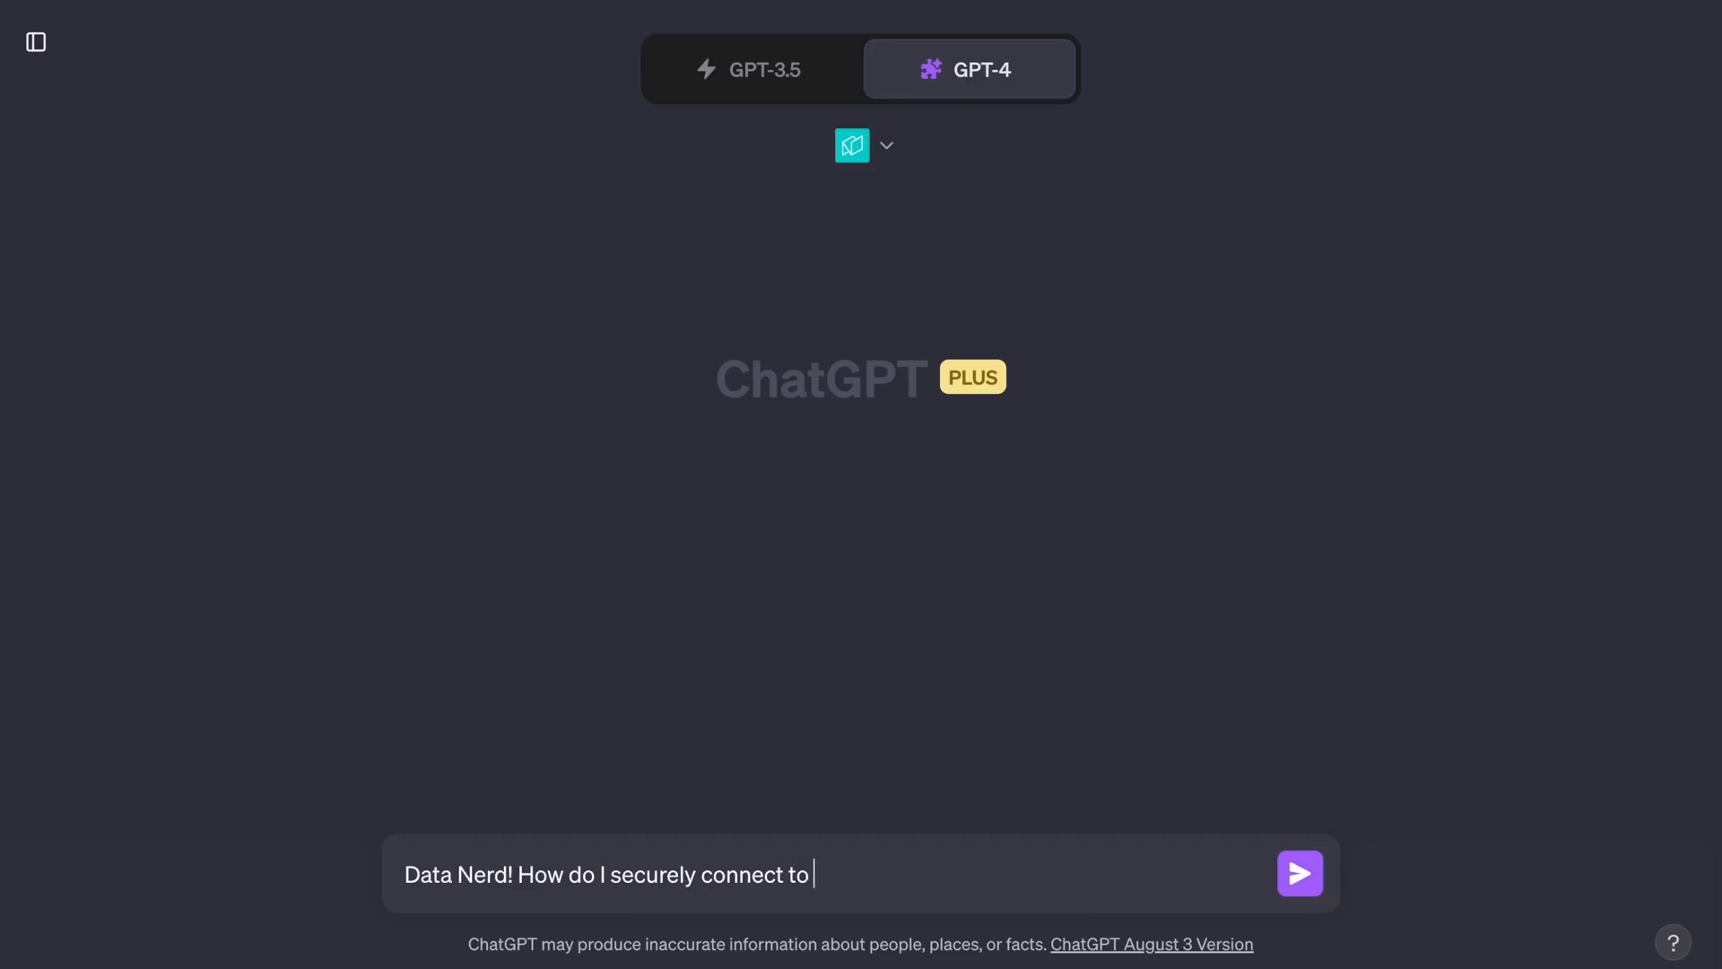
Ask how to connect securely, then request a list of all database tables and columns.
{"action": "left_click", "coordinate": [1299, 874]}
{"action": "type", "text": "can you list for me all the tables in th"}
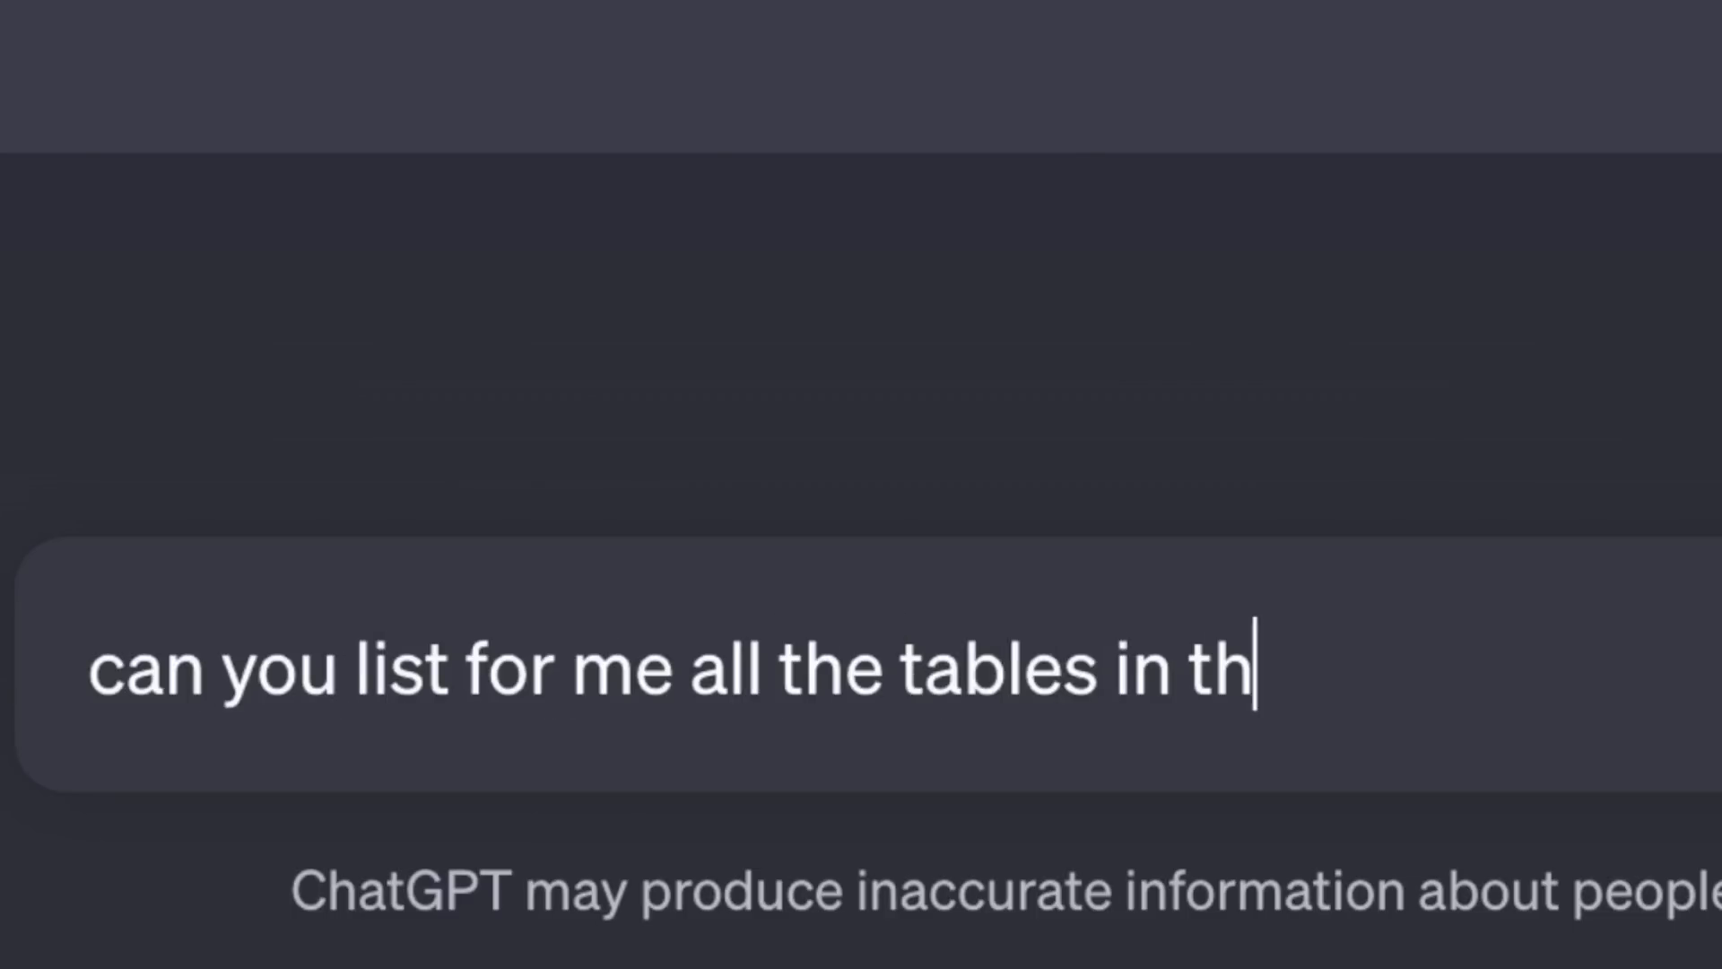
{"action": "key", "text": "Enter"}
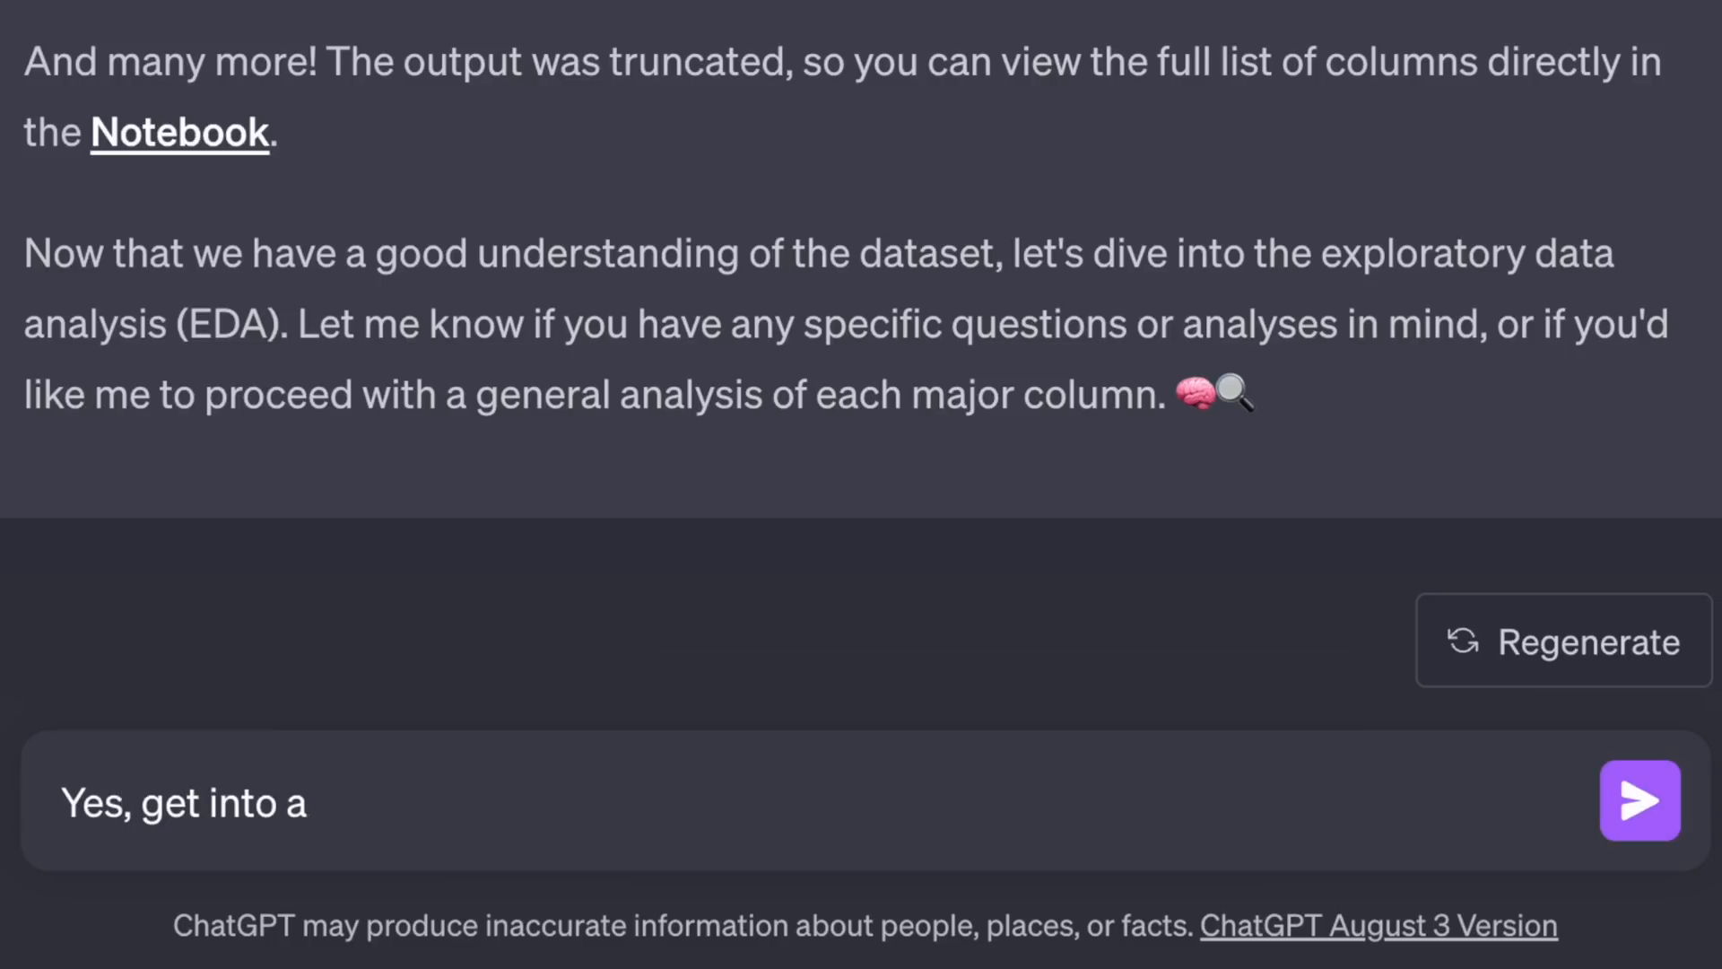
Send 'Yes, get into analysis of each major column' and scroll through the data-type and missing-value results.
{"action": "type", "text": "nalysis of each major column"}
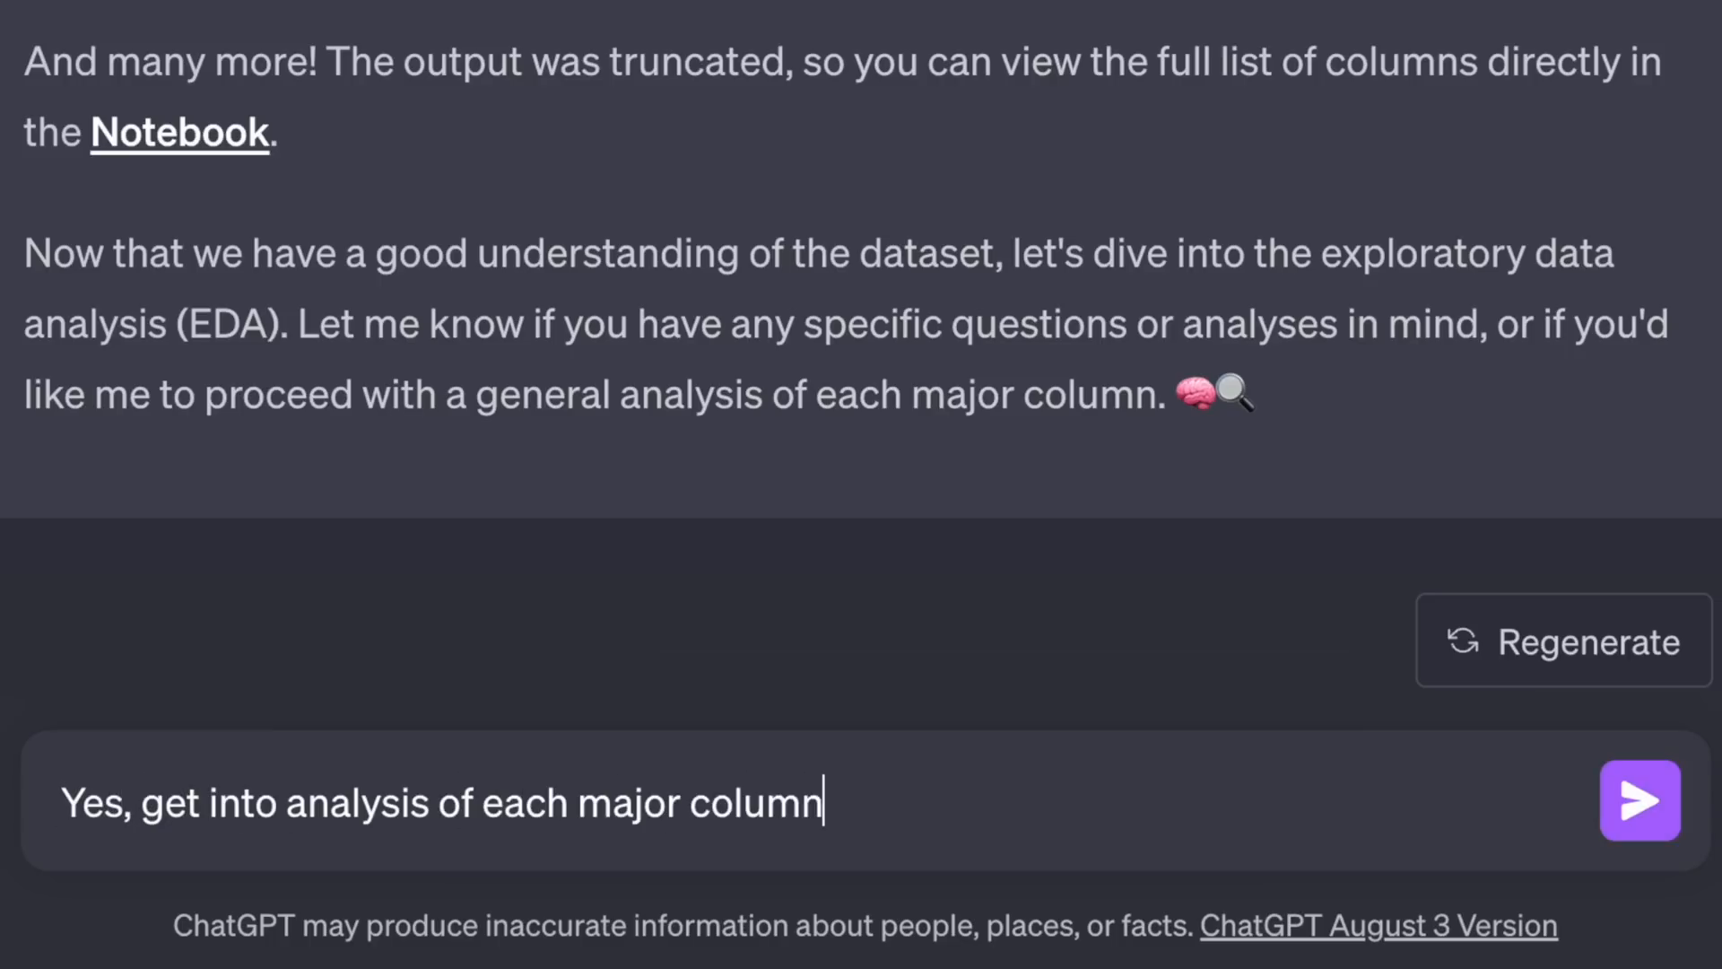
{"action": "left_click", "coordinate": [1638, 799]}
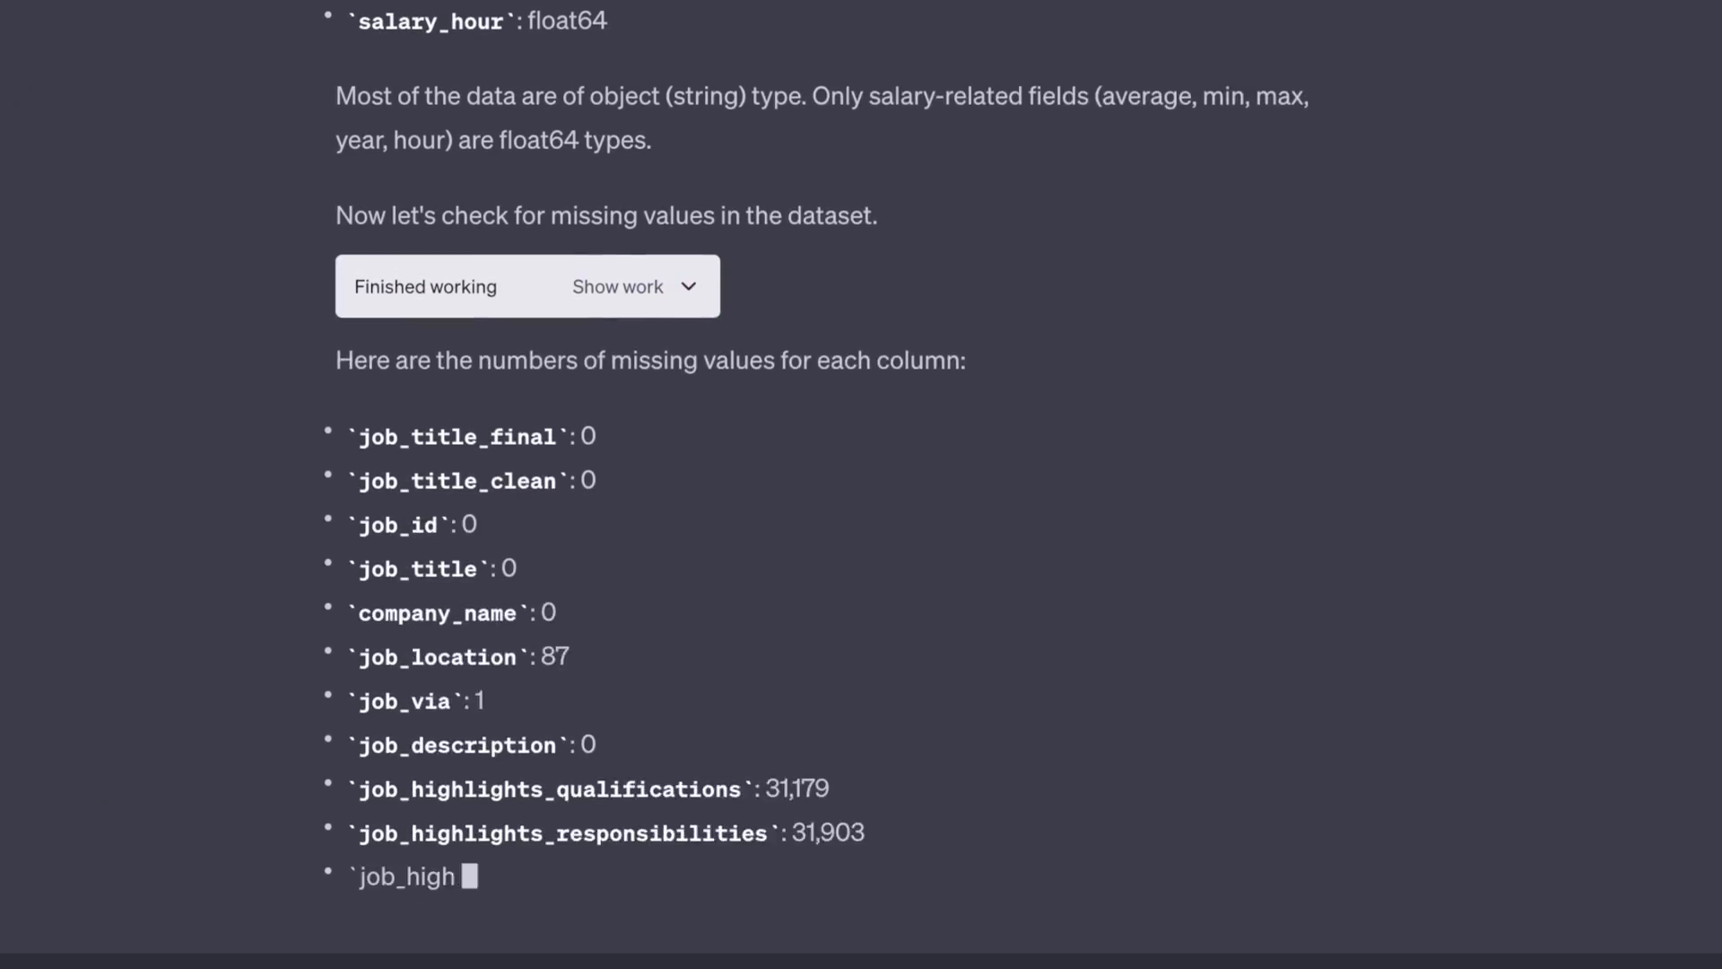
{"action": "scroll", "scroll_direction": "down", "scroll_amount": 3}
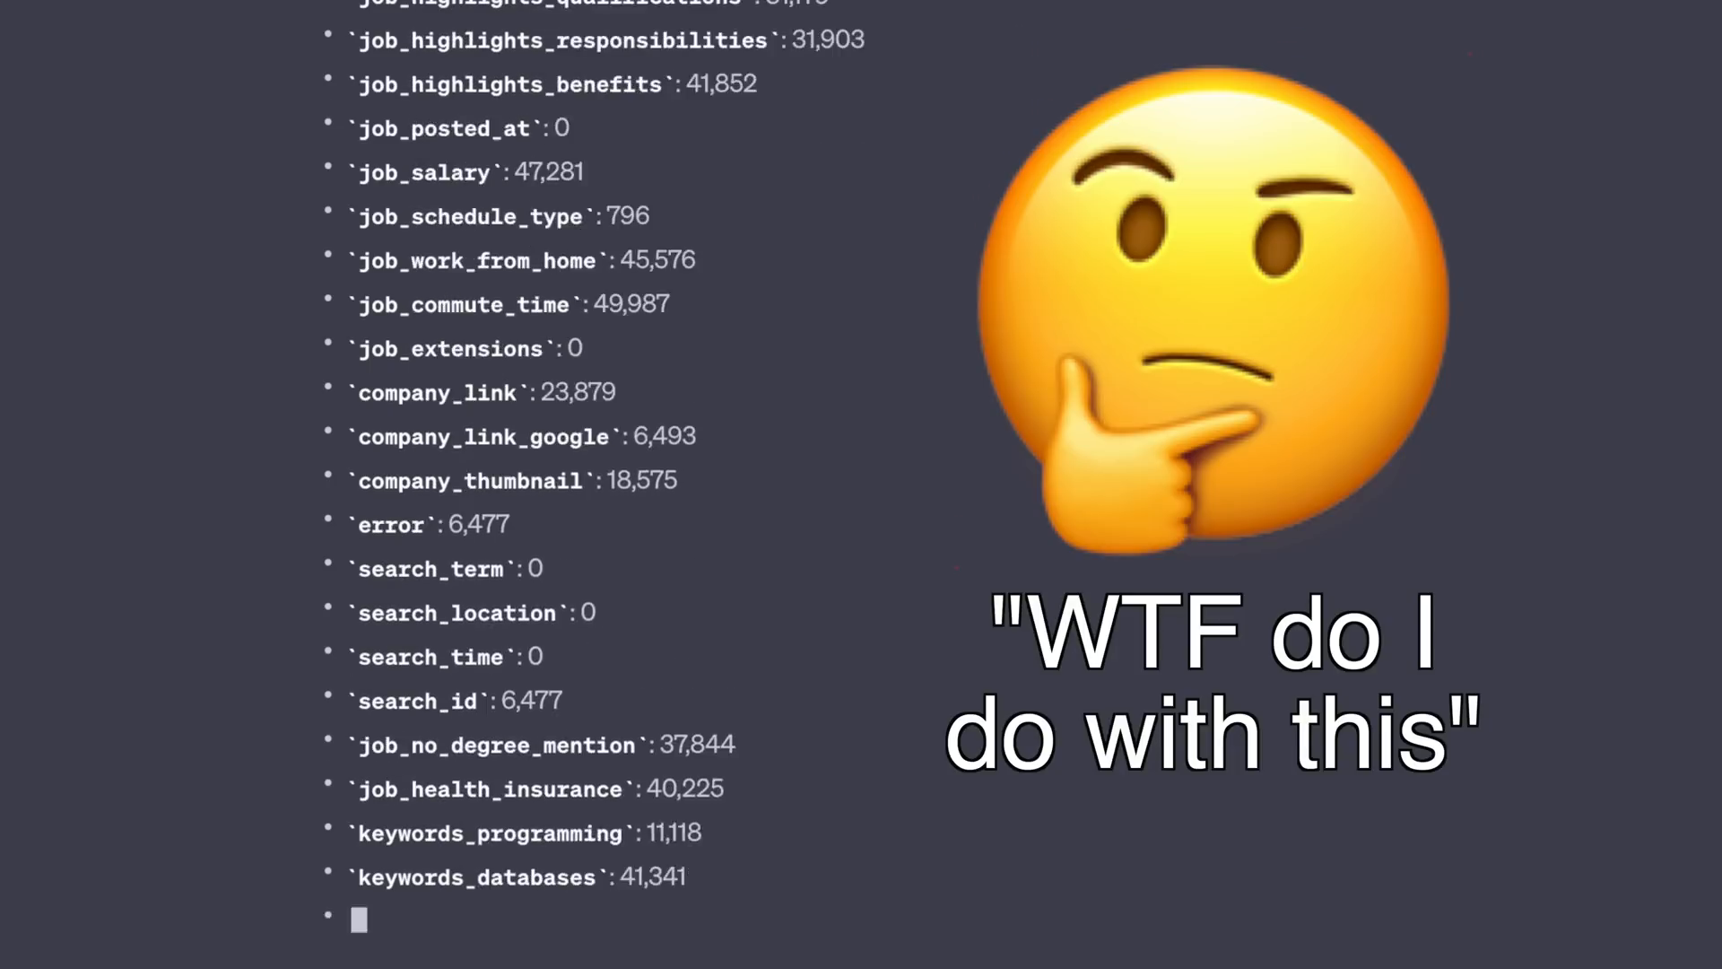
{"action": "scroll", "scroll_direction": "down", "scroll_amount": 3}
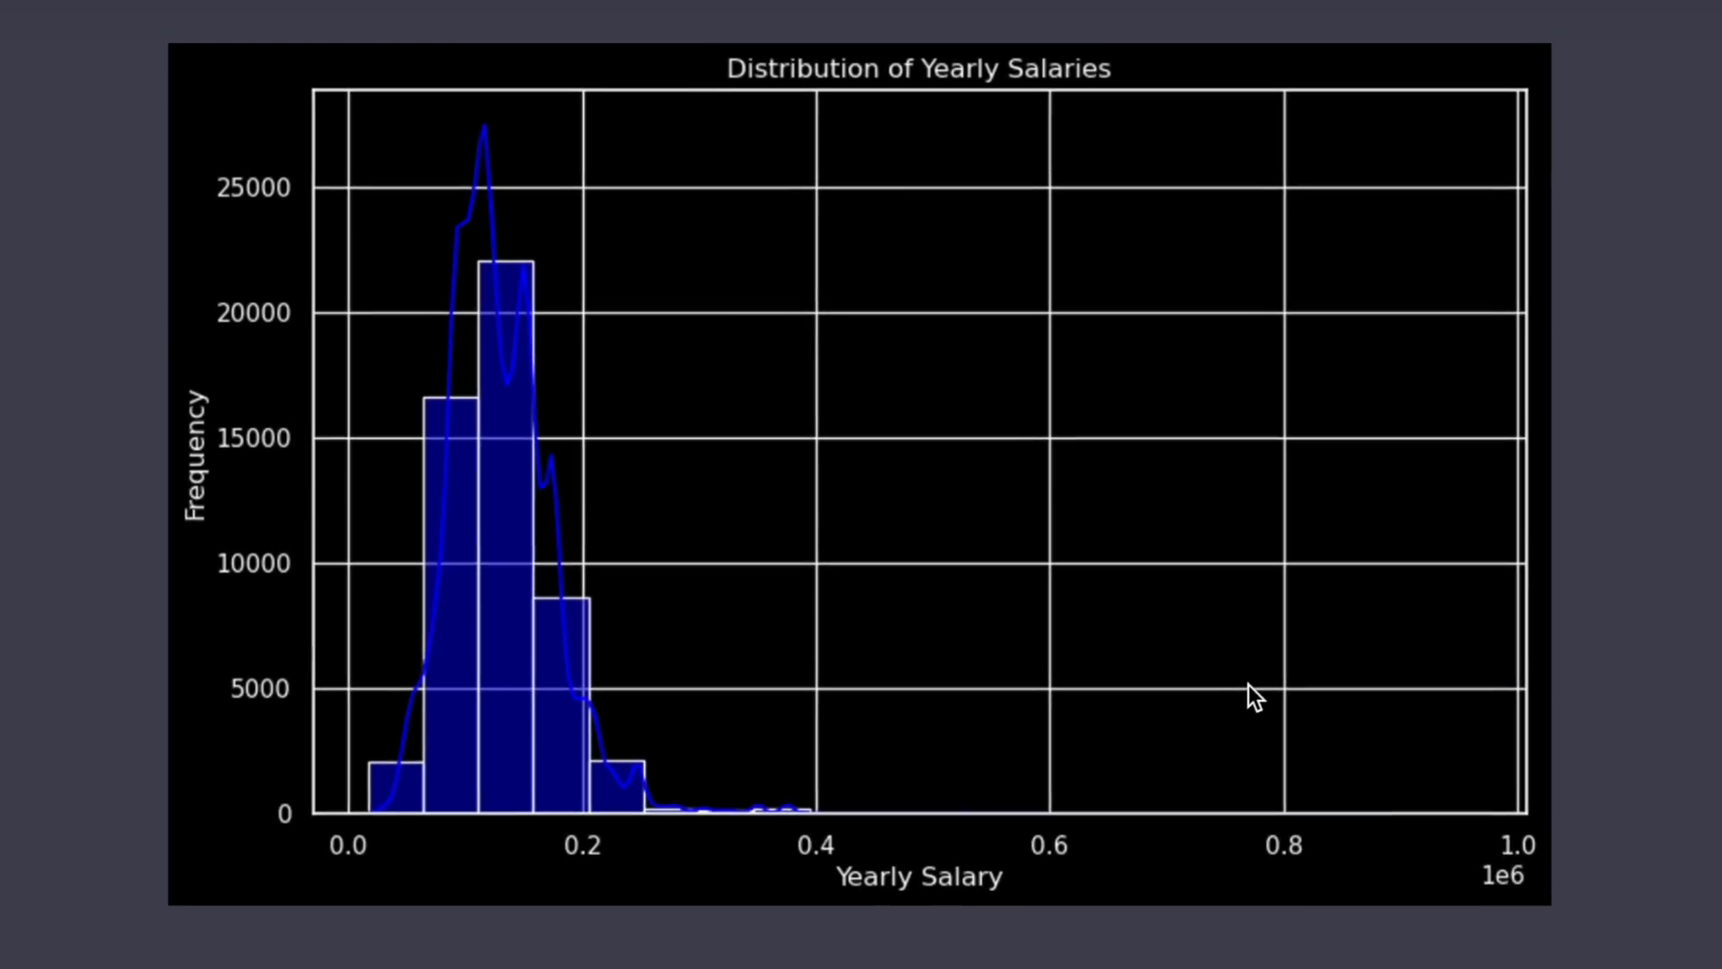
Ask ChatGPT to make the histogram bars' blue less transparent.
{"action": "type", "text": "This is hard to see, adjust the blue color to be less transparent in the bars and then increase the line thickness of the histogram line.  For the y axis ensure this is in the format of $XX"}
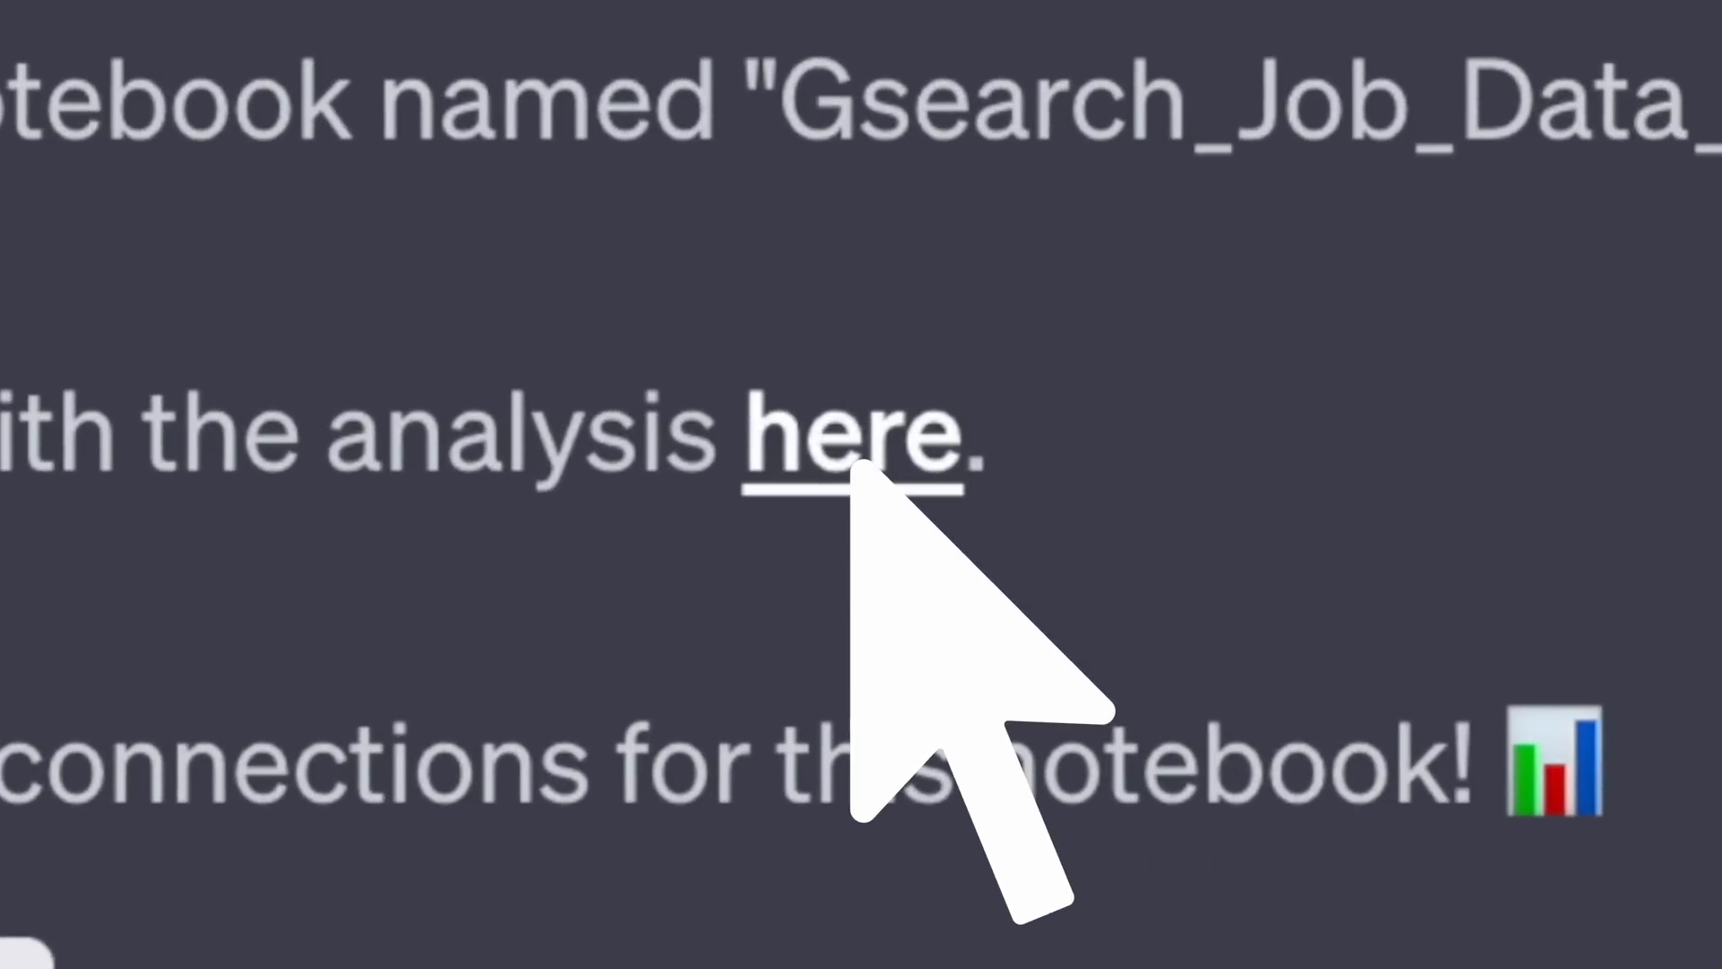
Open the linked Noteable notebook and scroll to the average salary bar chart.
{"action": "left_click", "coordinate": [867, 430]}
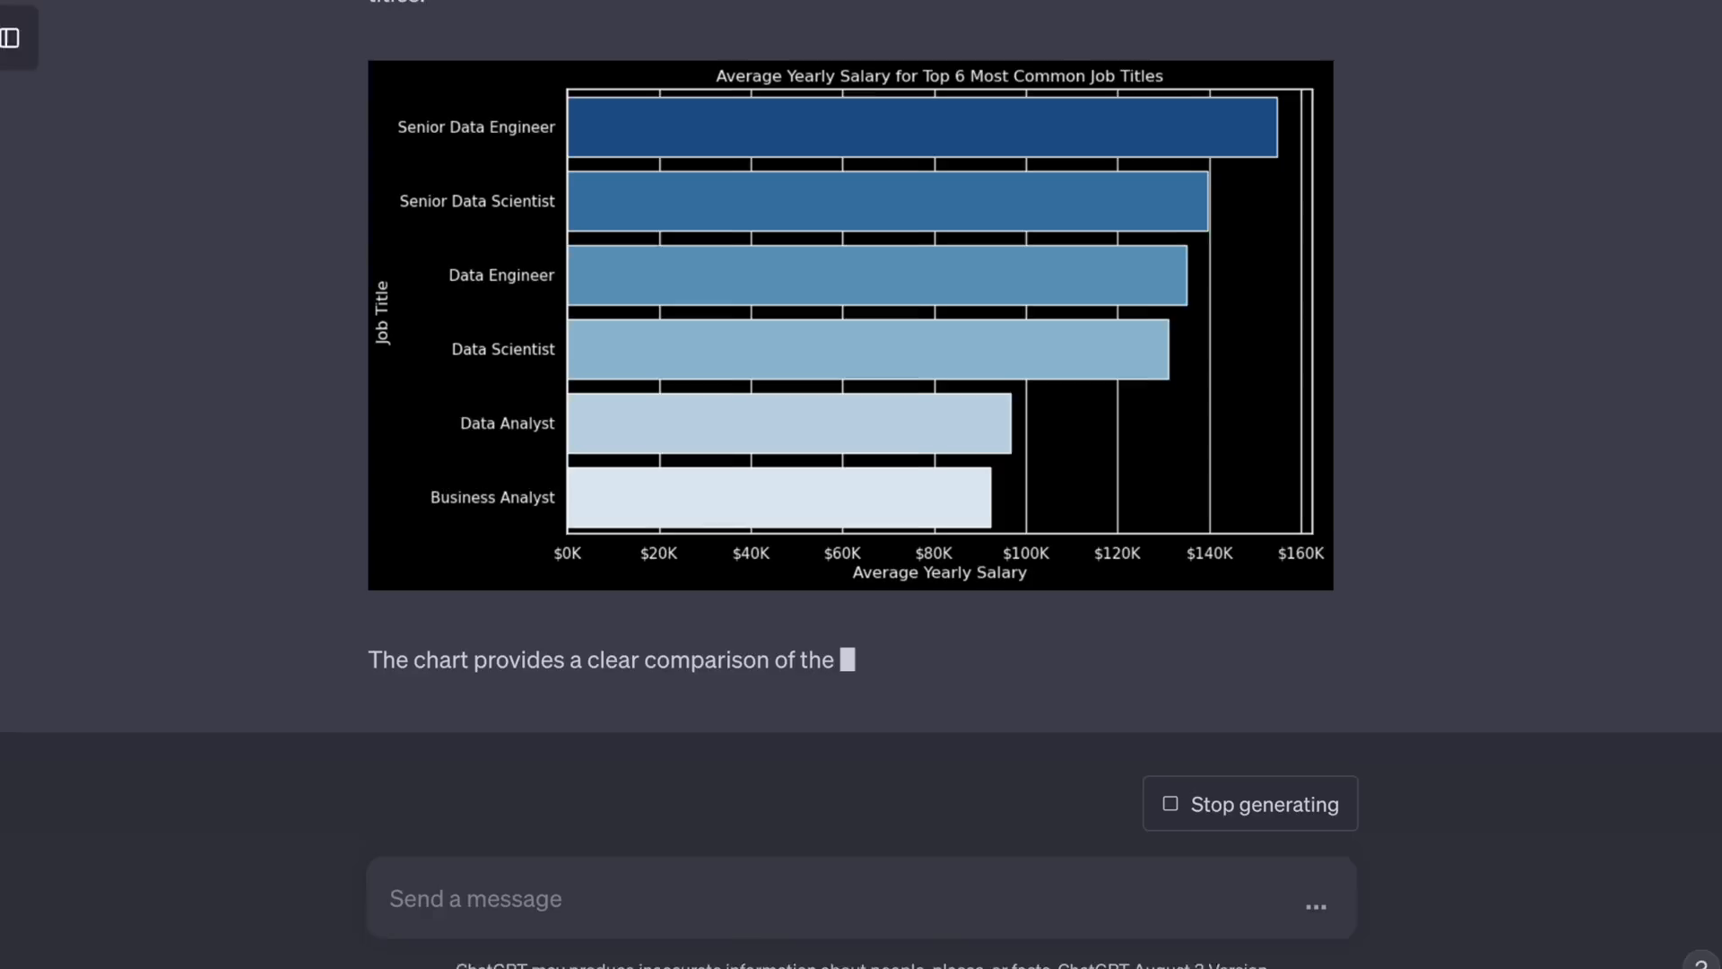
{"action": "scroll", "scroll_direction": "down", "scroll_amount": 3}
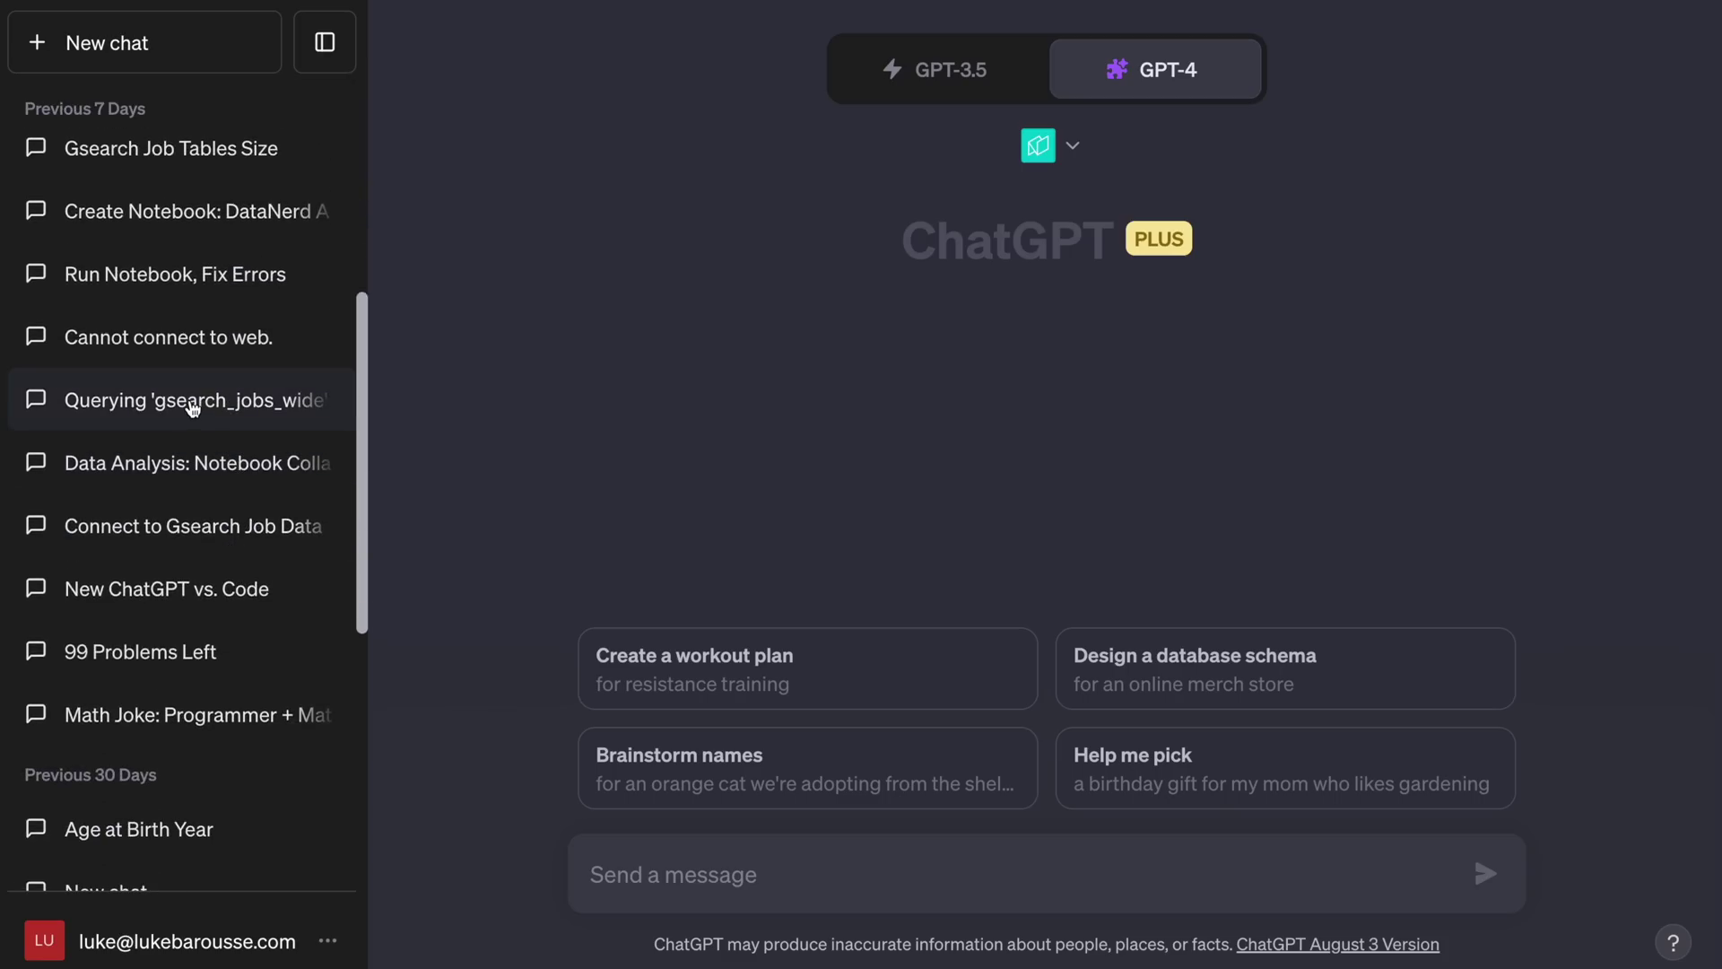
Browse earlier analysis chats and type 'Data Nerd! Let's pick back up where we left off'.
{"action": "left_click", "coordinate": [193, 400]}
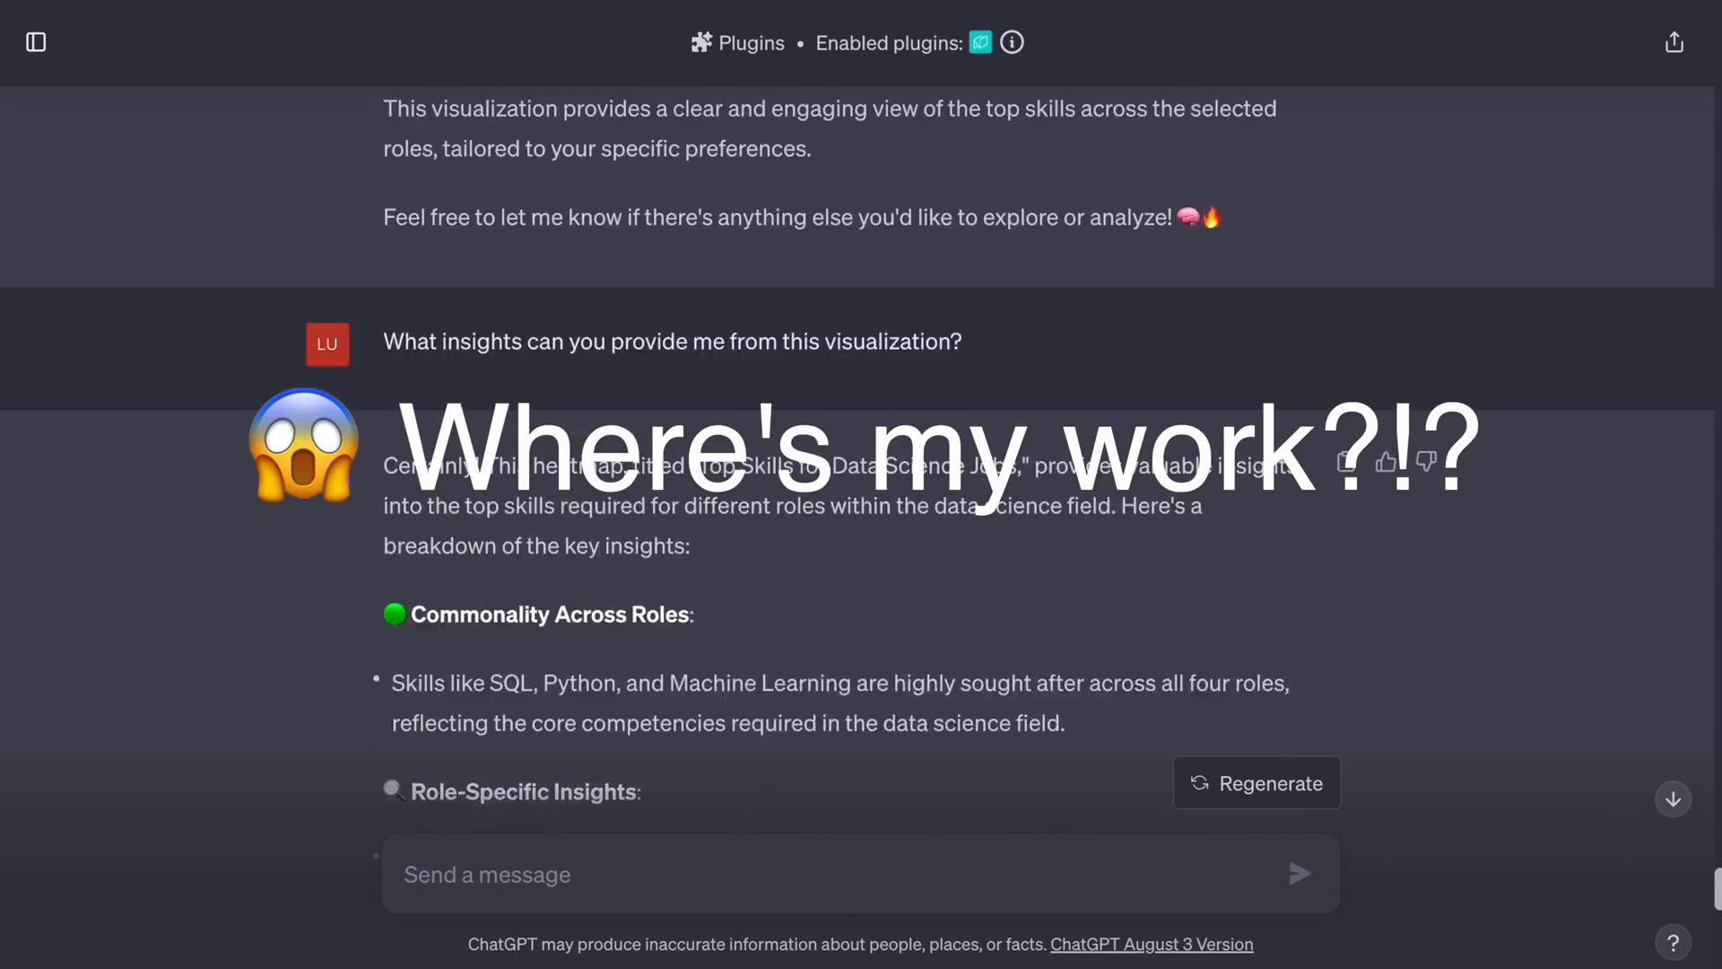
{"action": "scroll", "scroll_direction": "down", "scroll_amount": 3}
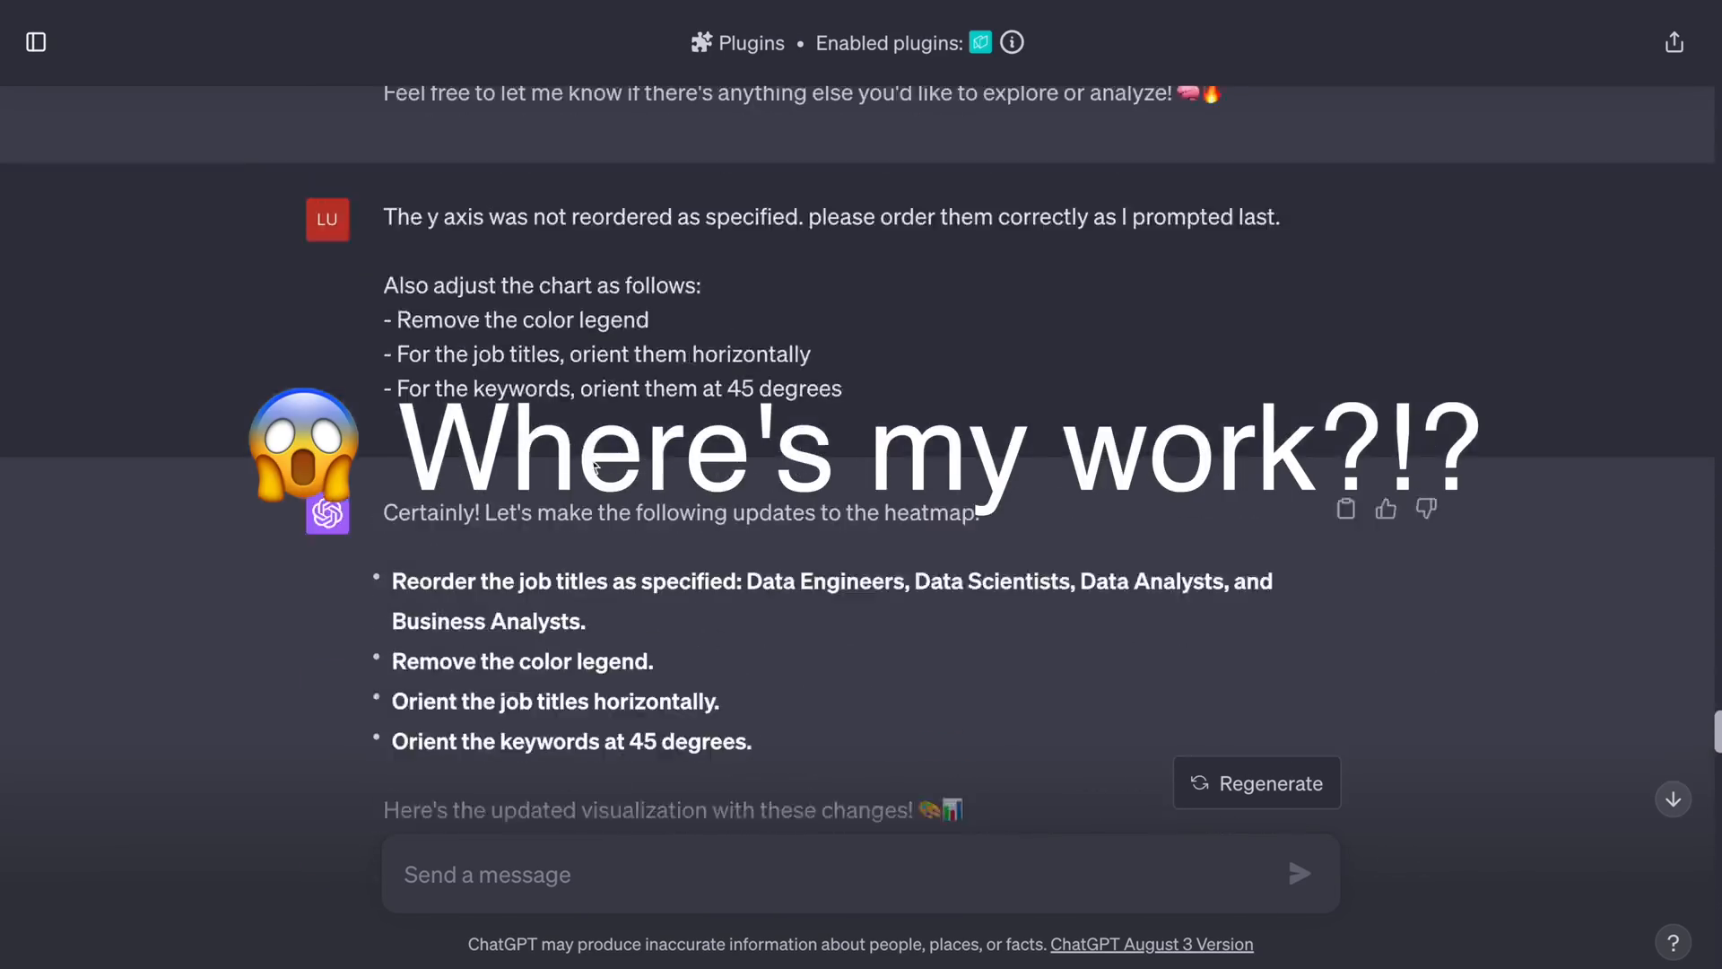
{"action": "left_click", "coordinate": [35, 42]}
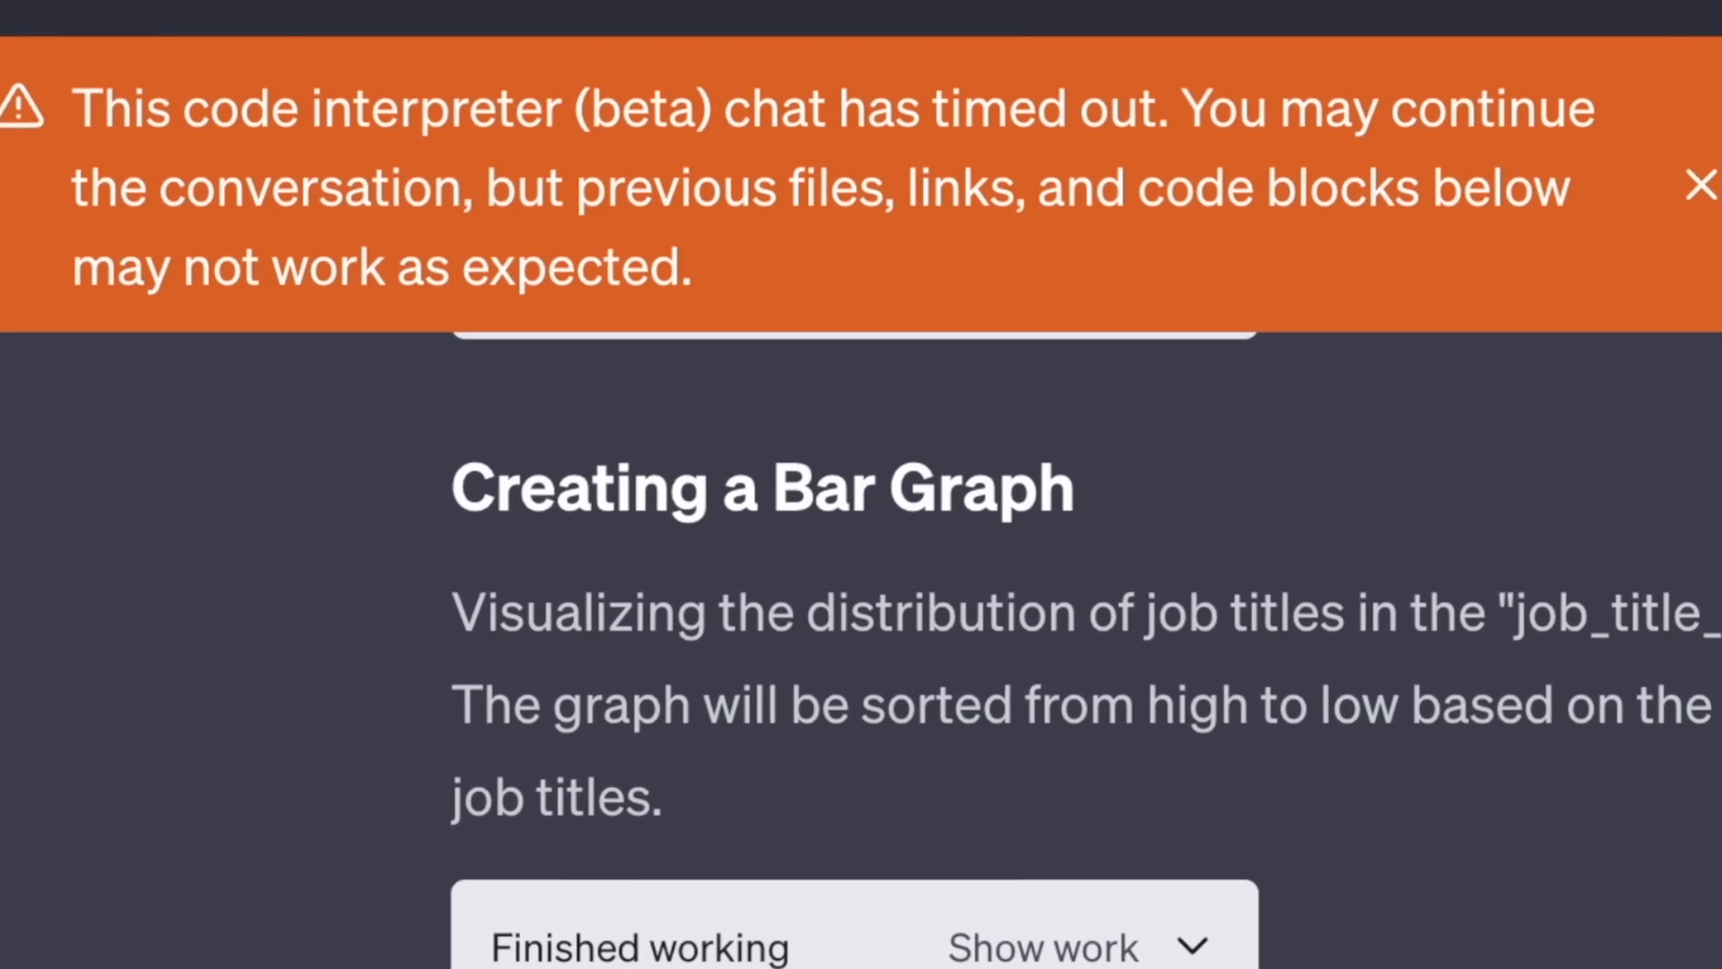
{"action": "type", "text": "Data Nerd! Let's pick back up where we left off in th"}
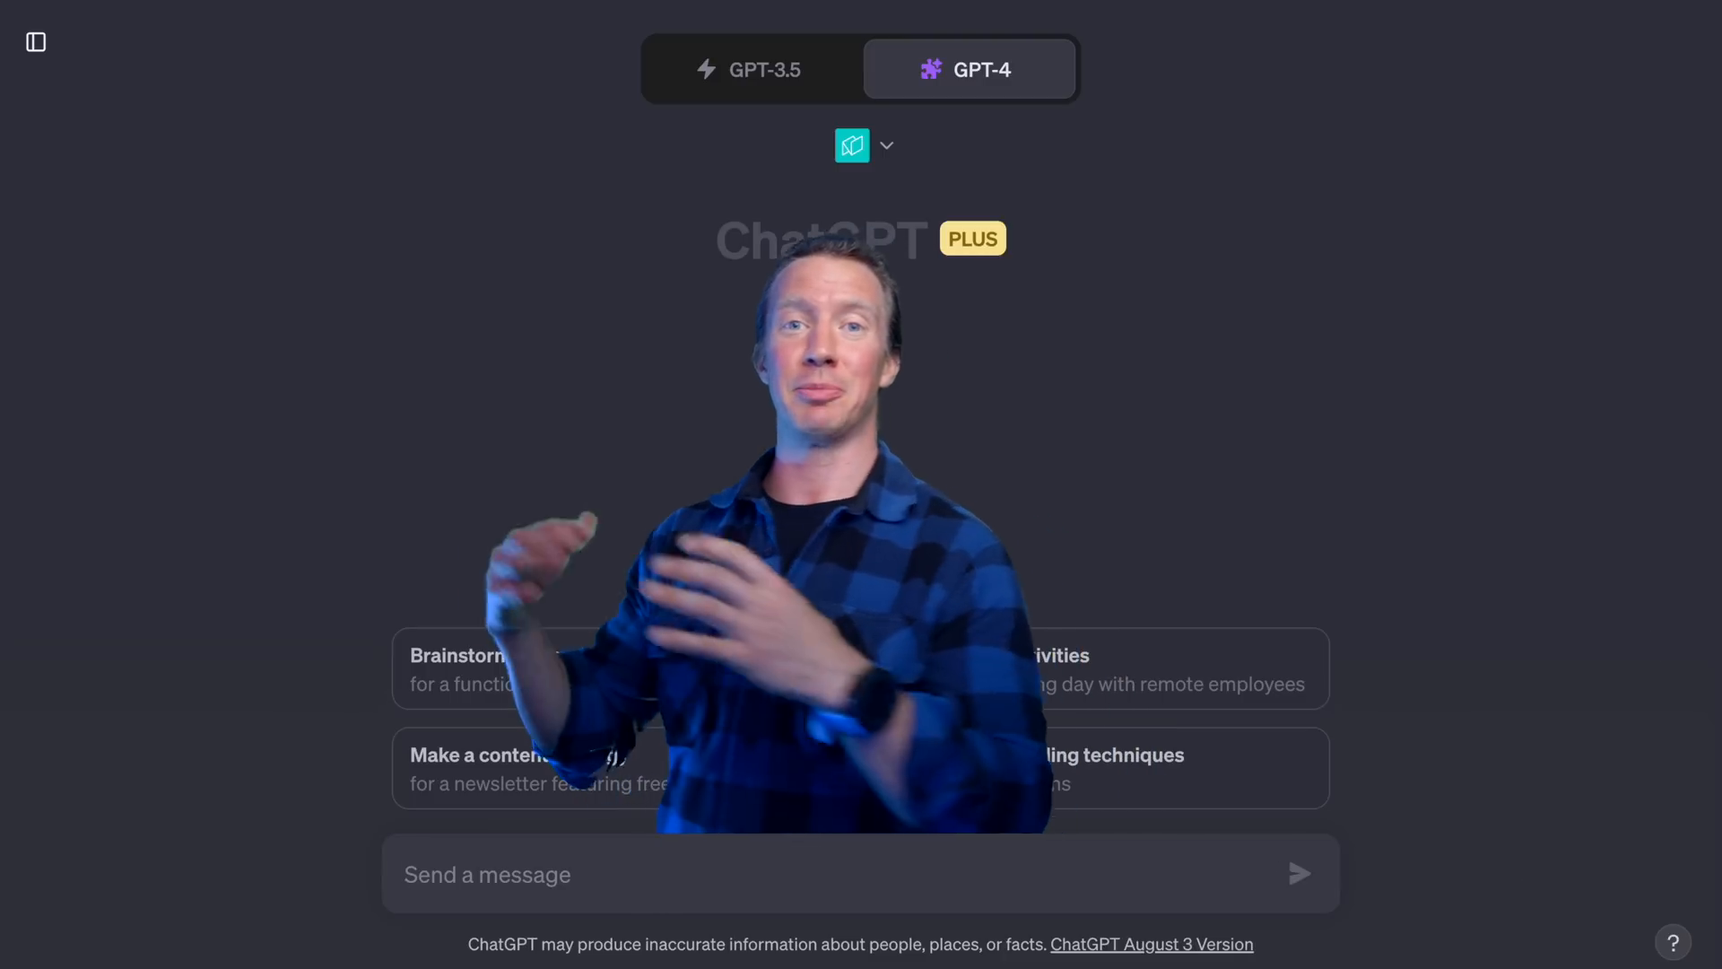
Ask how to connect to BigQuery and scroll through the generated code blocks.
{"action": "type", "text": "How do I connect to a BigQuery database my d"}
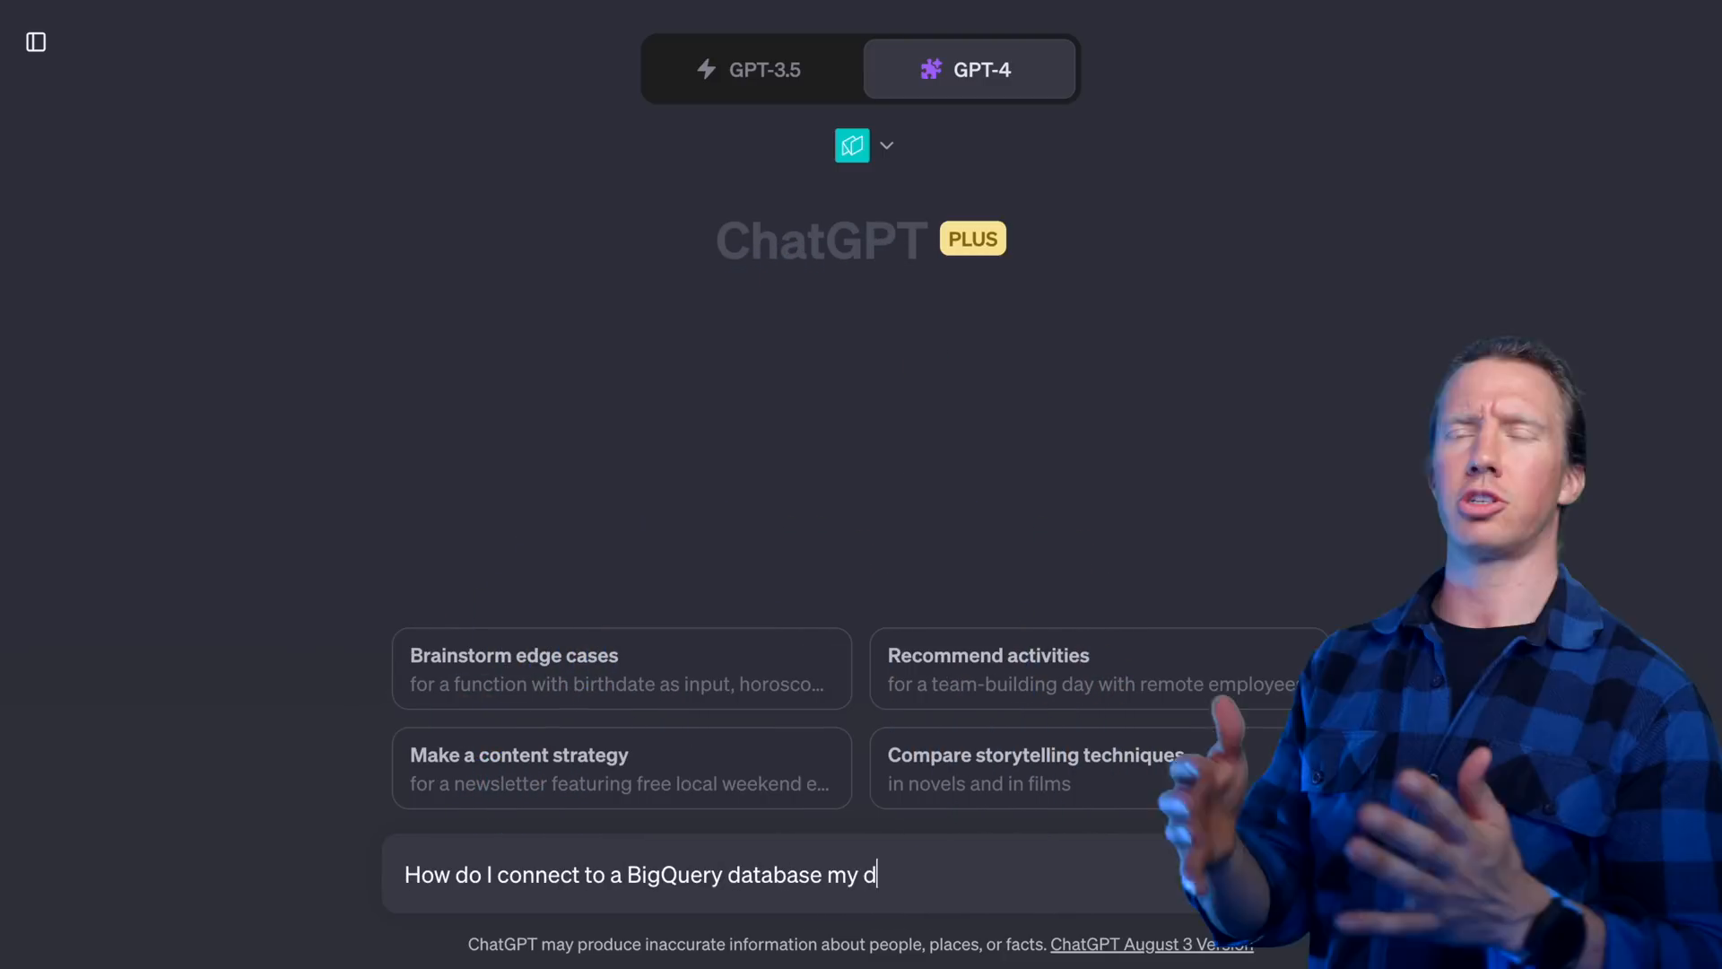
{"action": "key", "text": "Enter"}
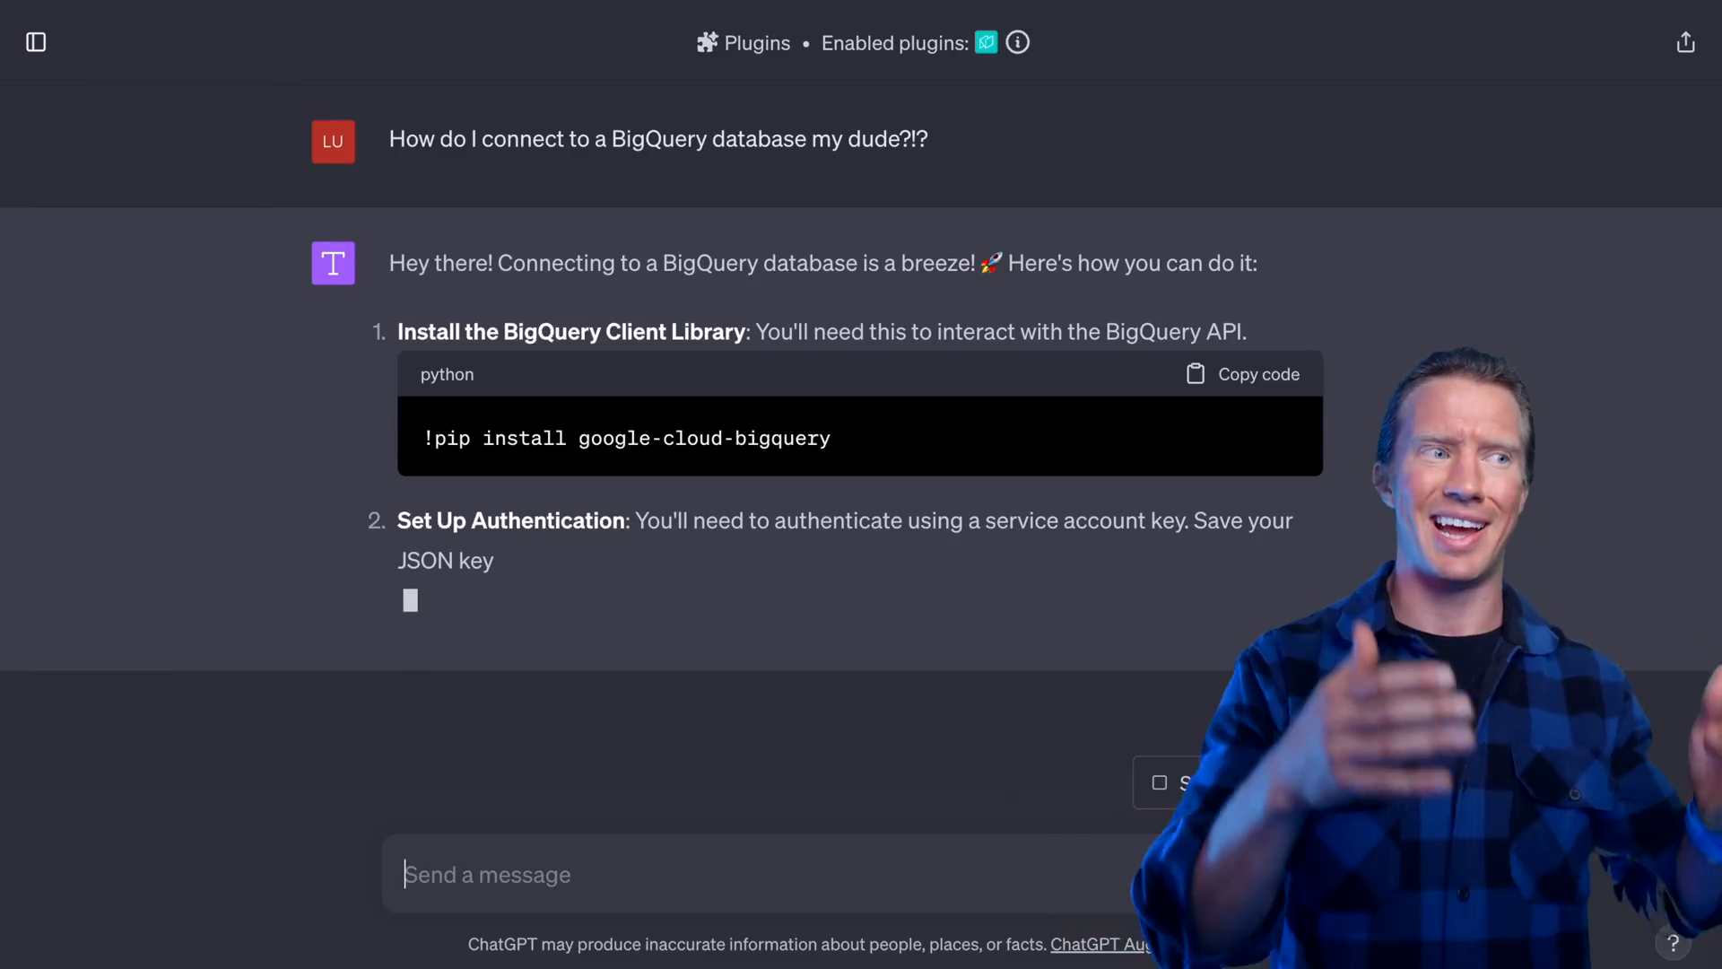
{"action": "scroll", "scroll_direction": "down", "scroll_amount": 3}
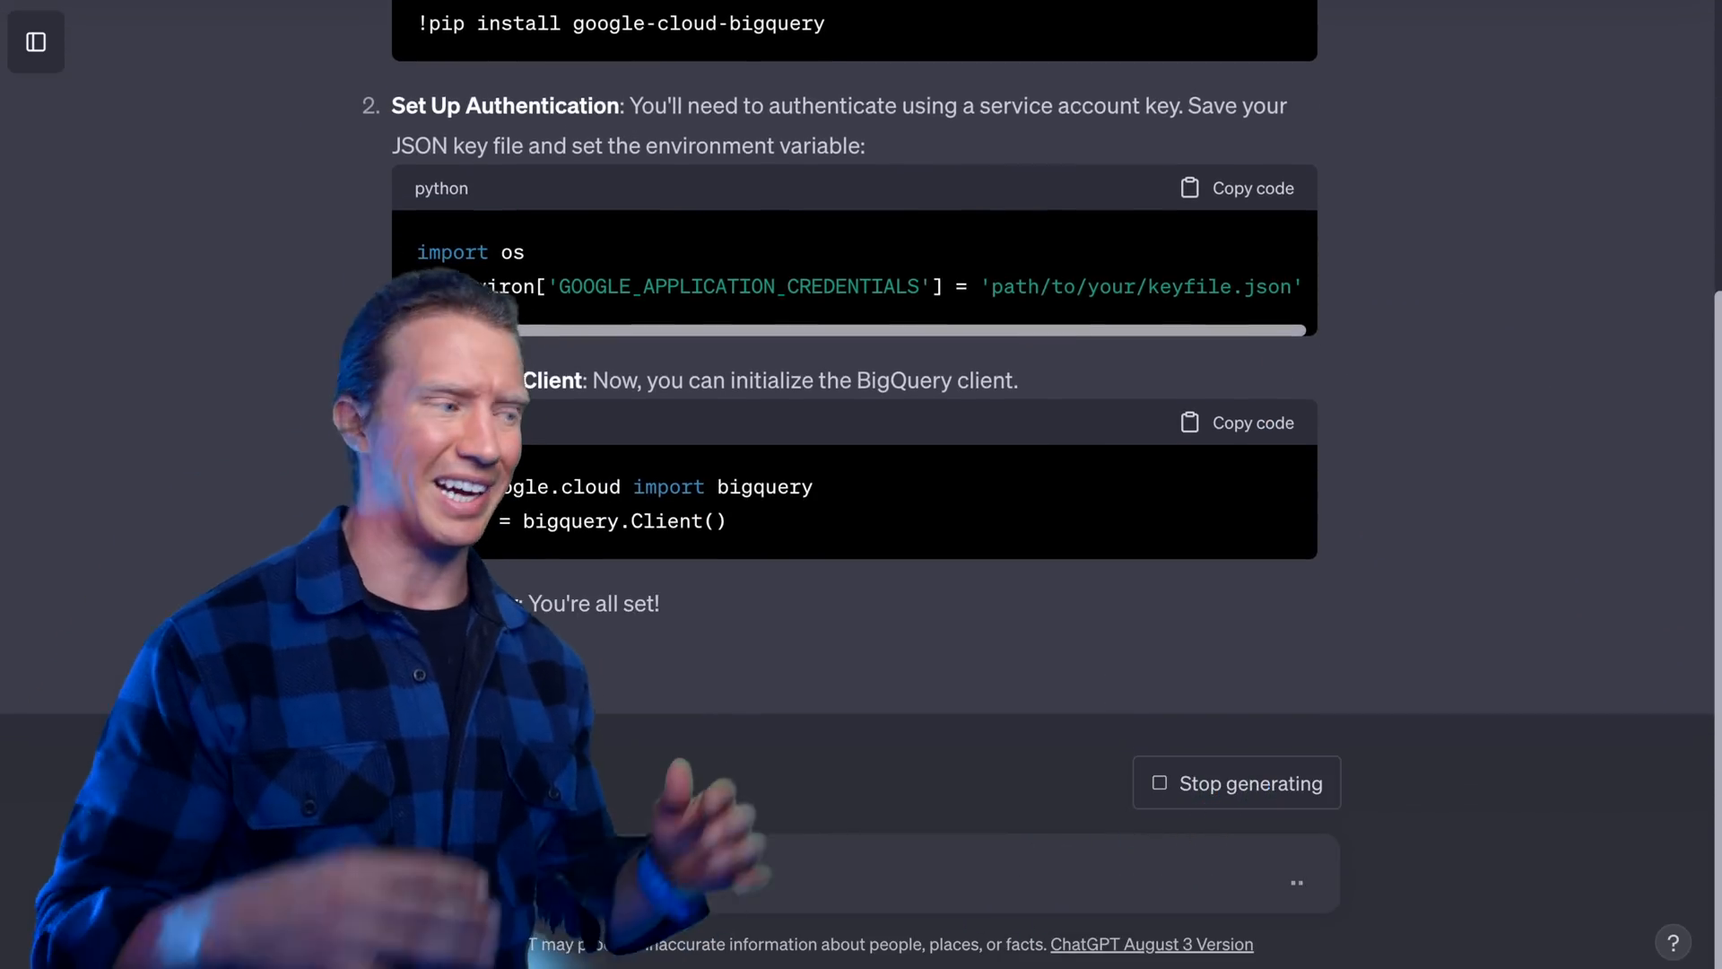
{"action": "scroll", "scroll_direction": "down", "scroll_amount": 3}
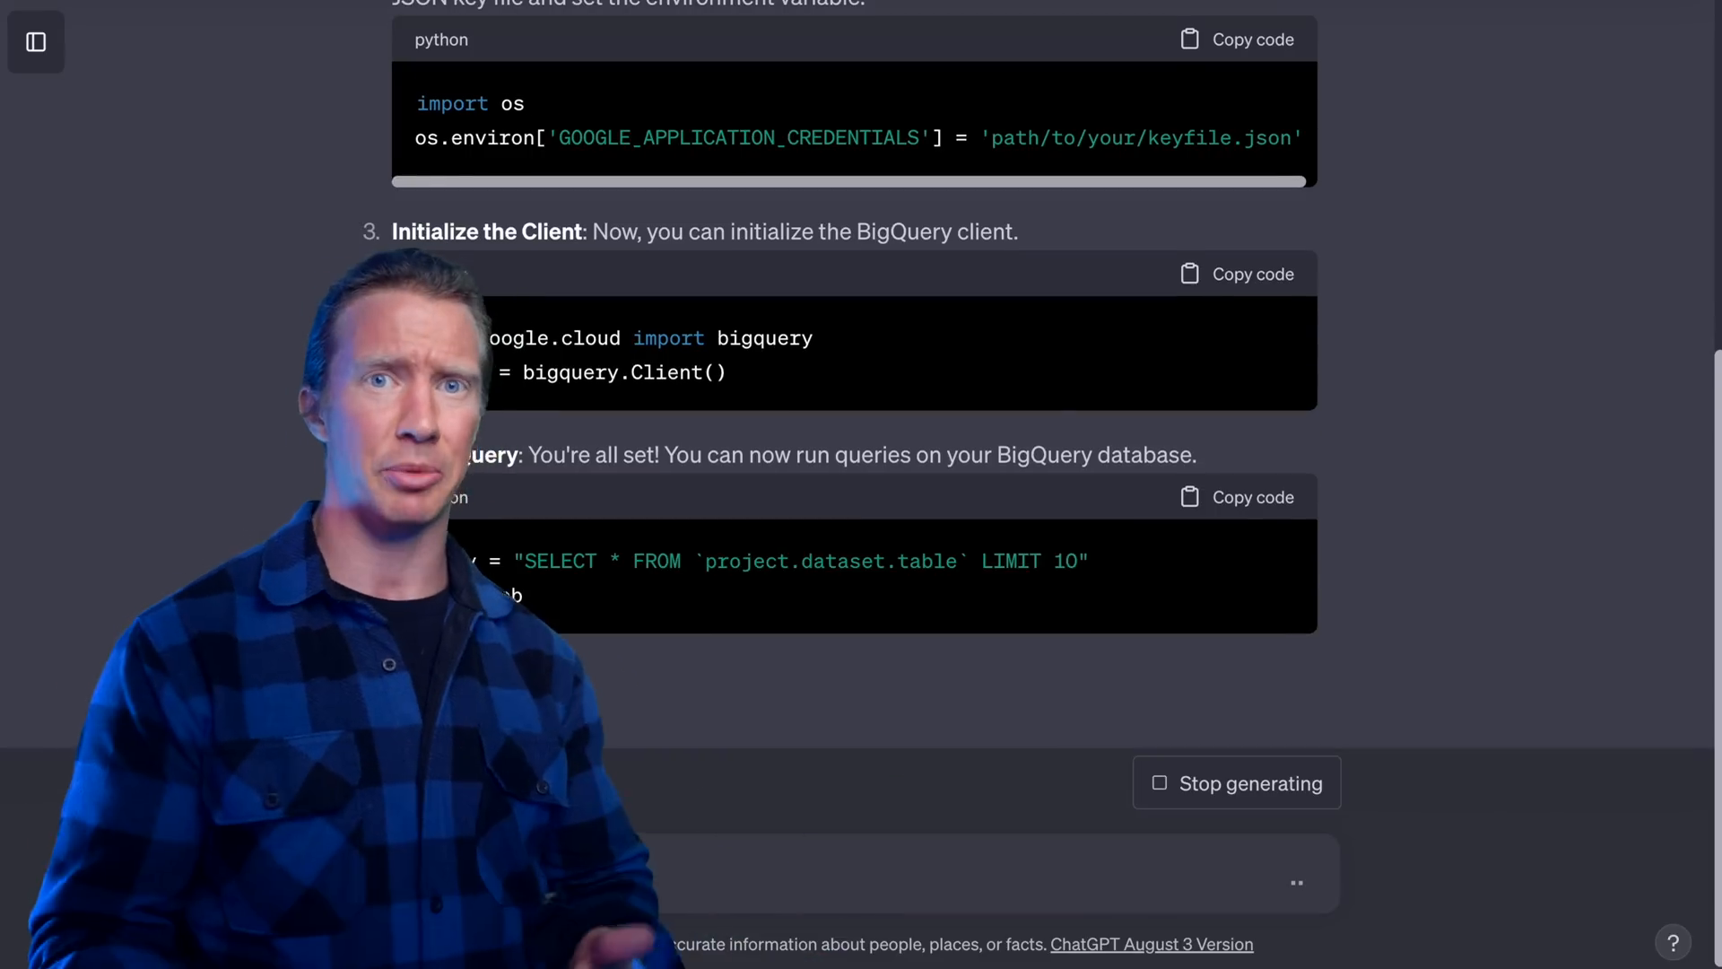
{"action": "scroll", "scroll_direction": "down", "scroll_amount": 3}
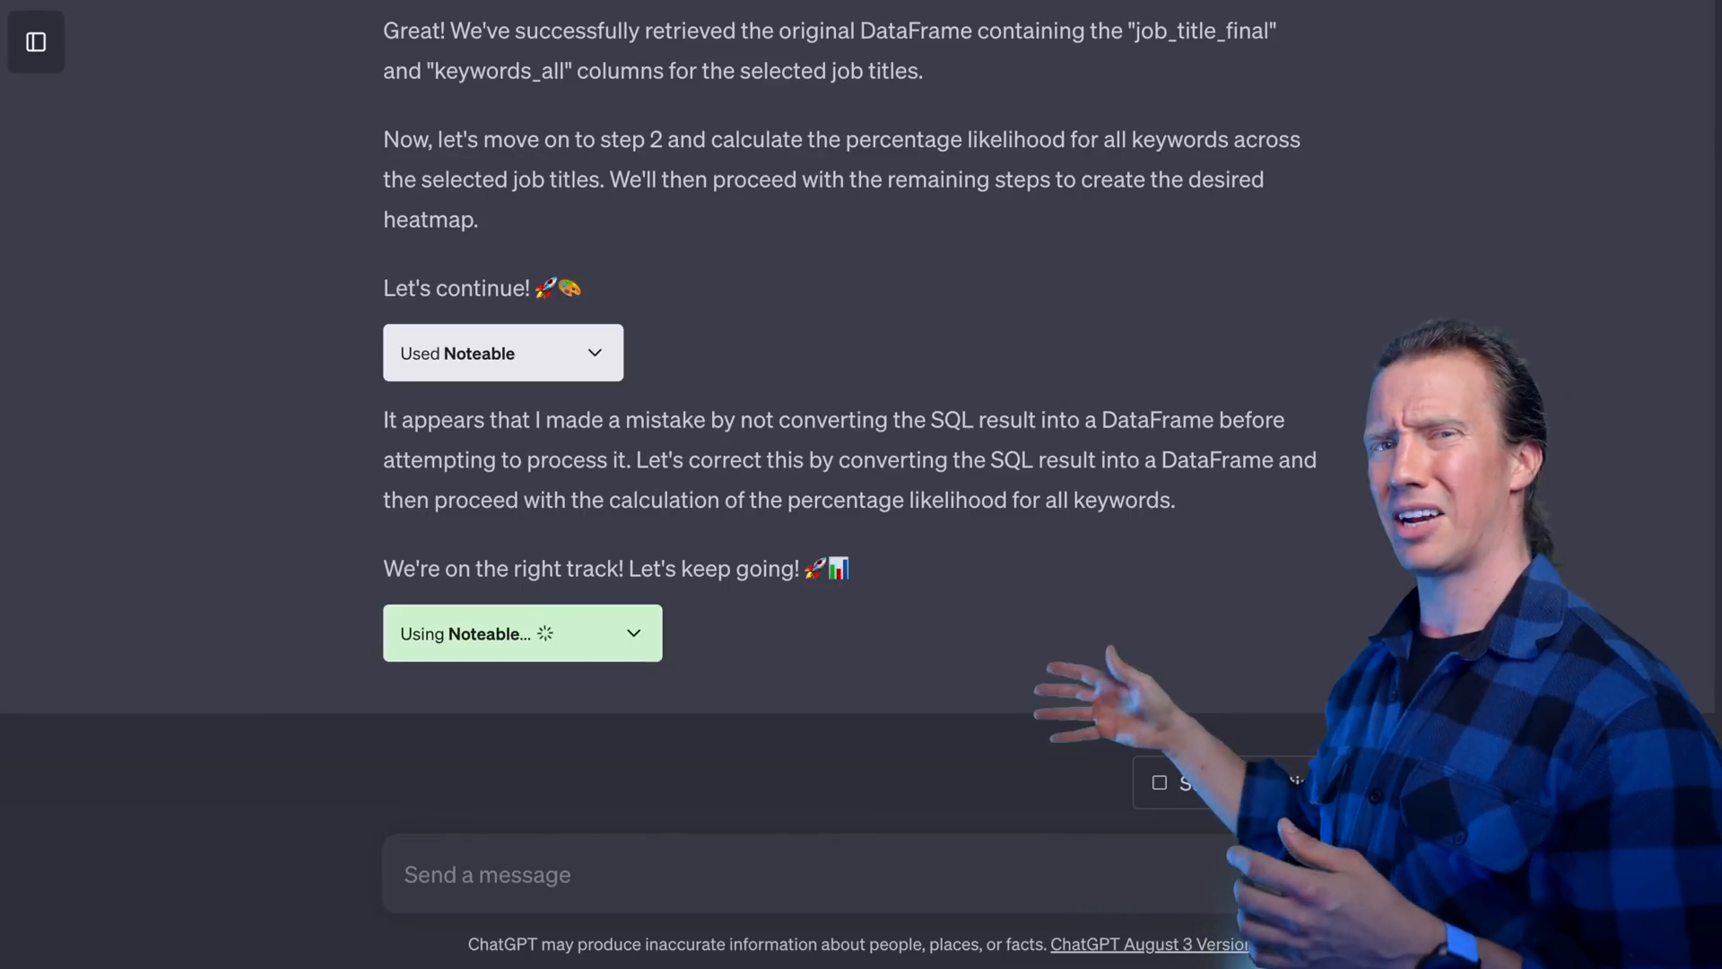
Scroll the chat while Noteable corrects the SQL-to-DataFrame conversion error.
{"action": "scroll", "scroll_direction": "down", "scroll_amount": 3}
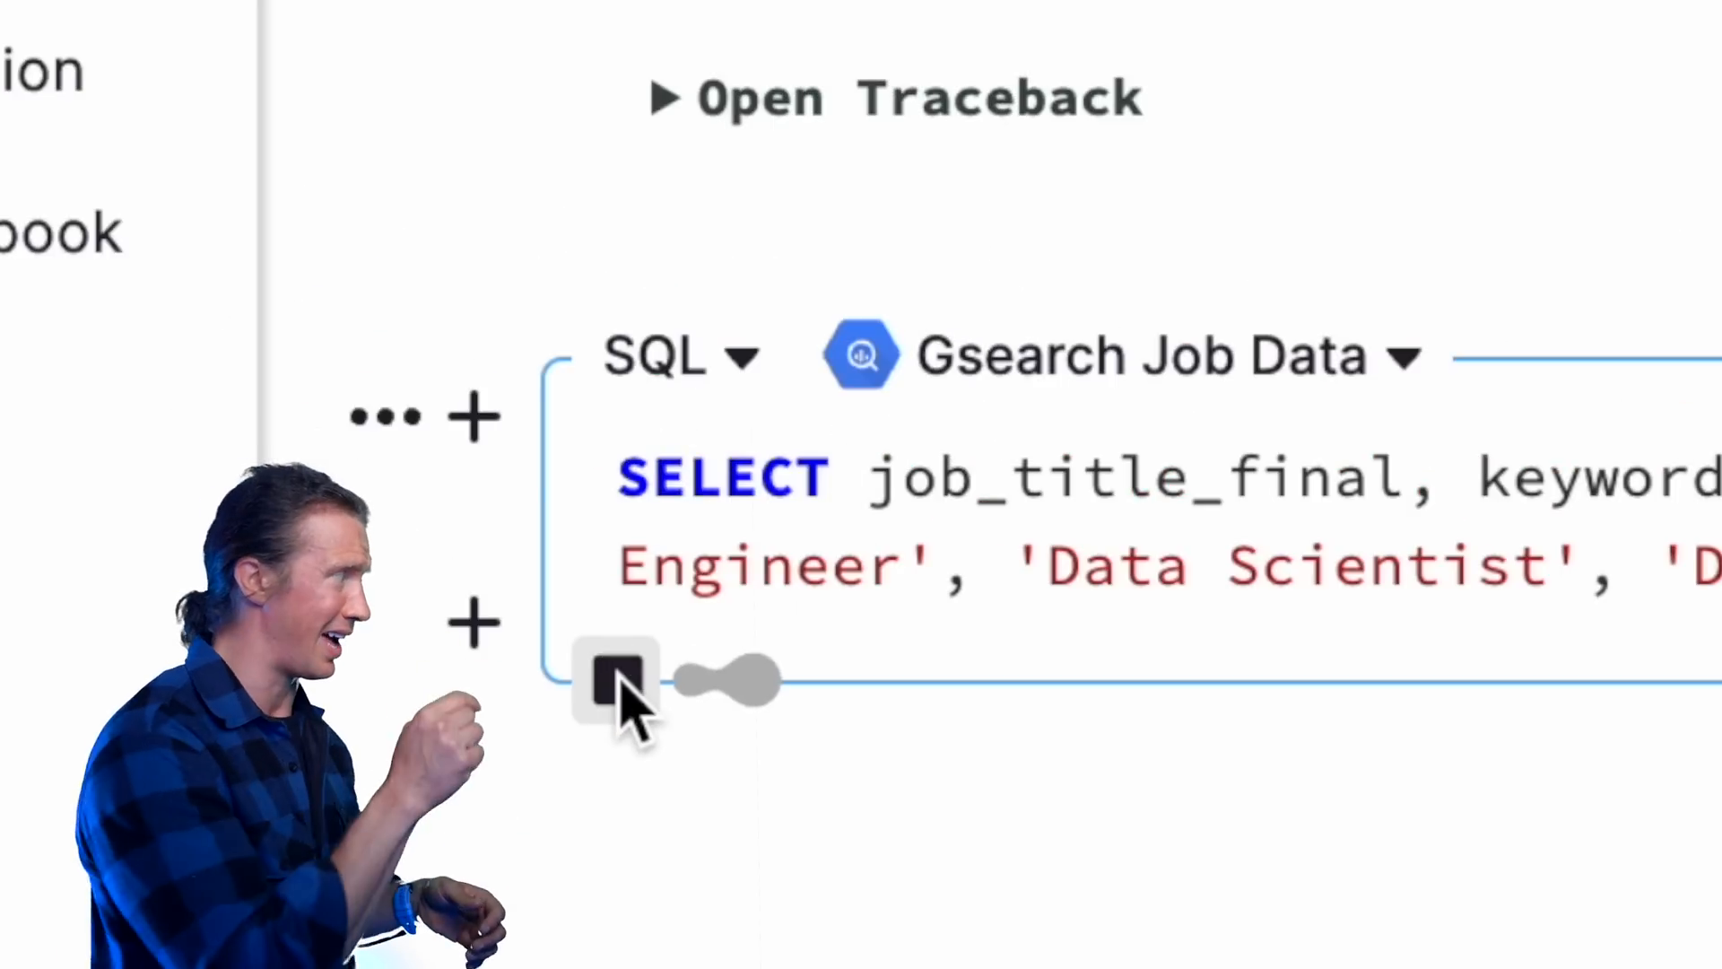
Click the run/stop control on the Gsearch Job Data SQL cell in Noteable.
{"action": "left_click", "coordinate": [619, 681]}
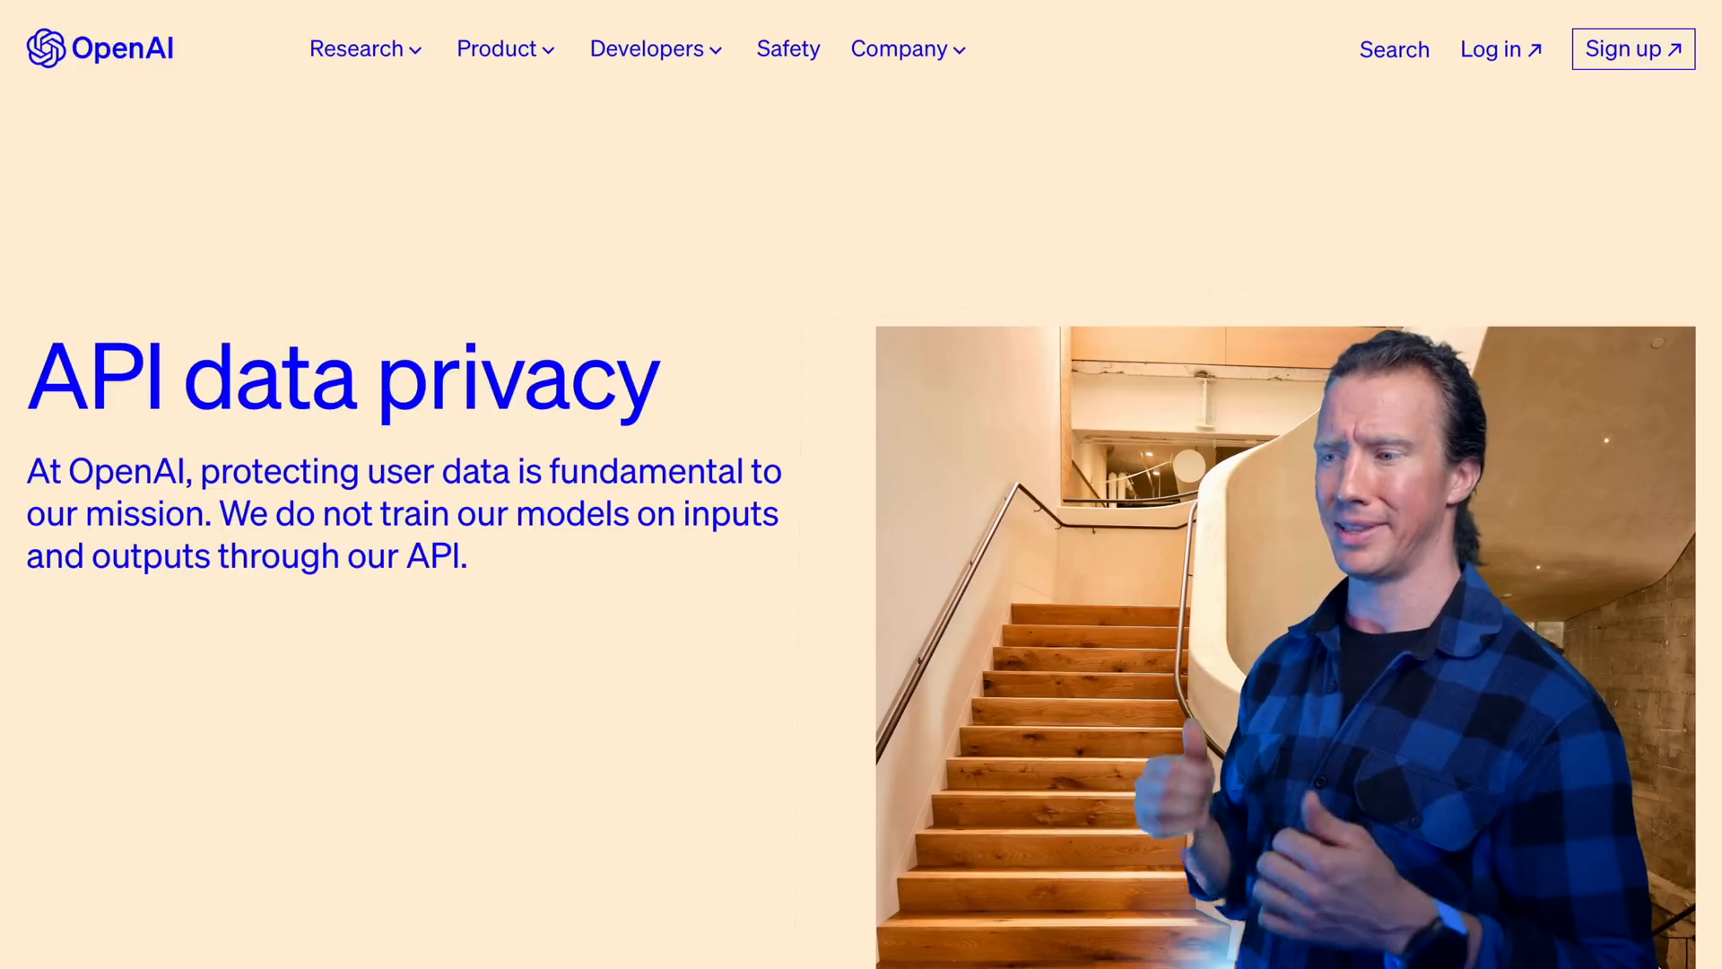
Scroll the OpenAI API data privacy page stating inputs aren't used for training.
{"action": "scroll", "scroll_direction": "down", "scroll_amount": 3}
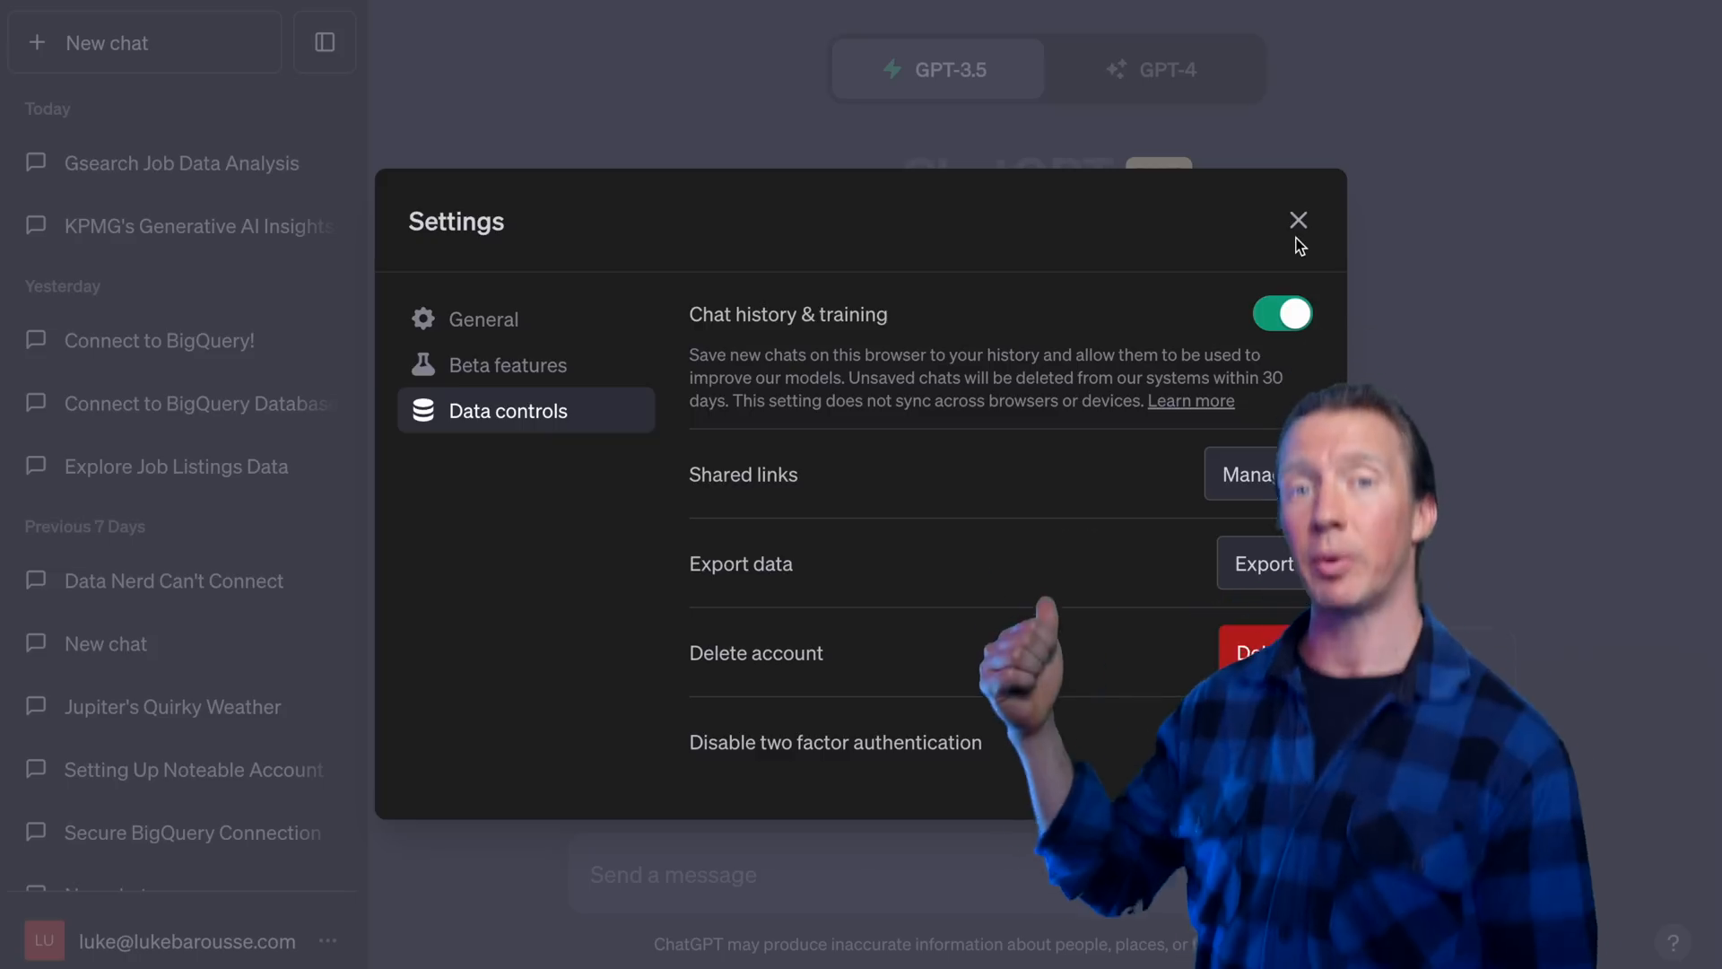
Close the Settings window after viewing the Chat history & training toggle.
{"action": "left_click", "coordinate": [1282, 313]}
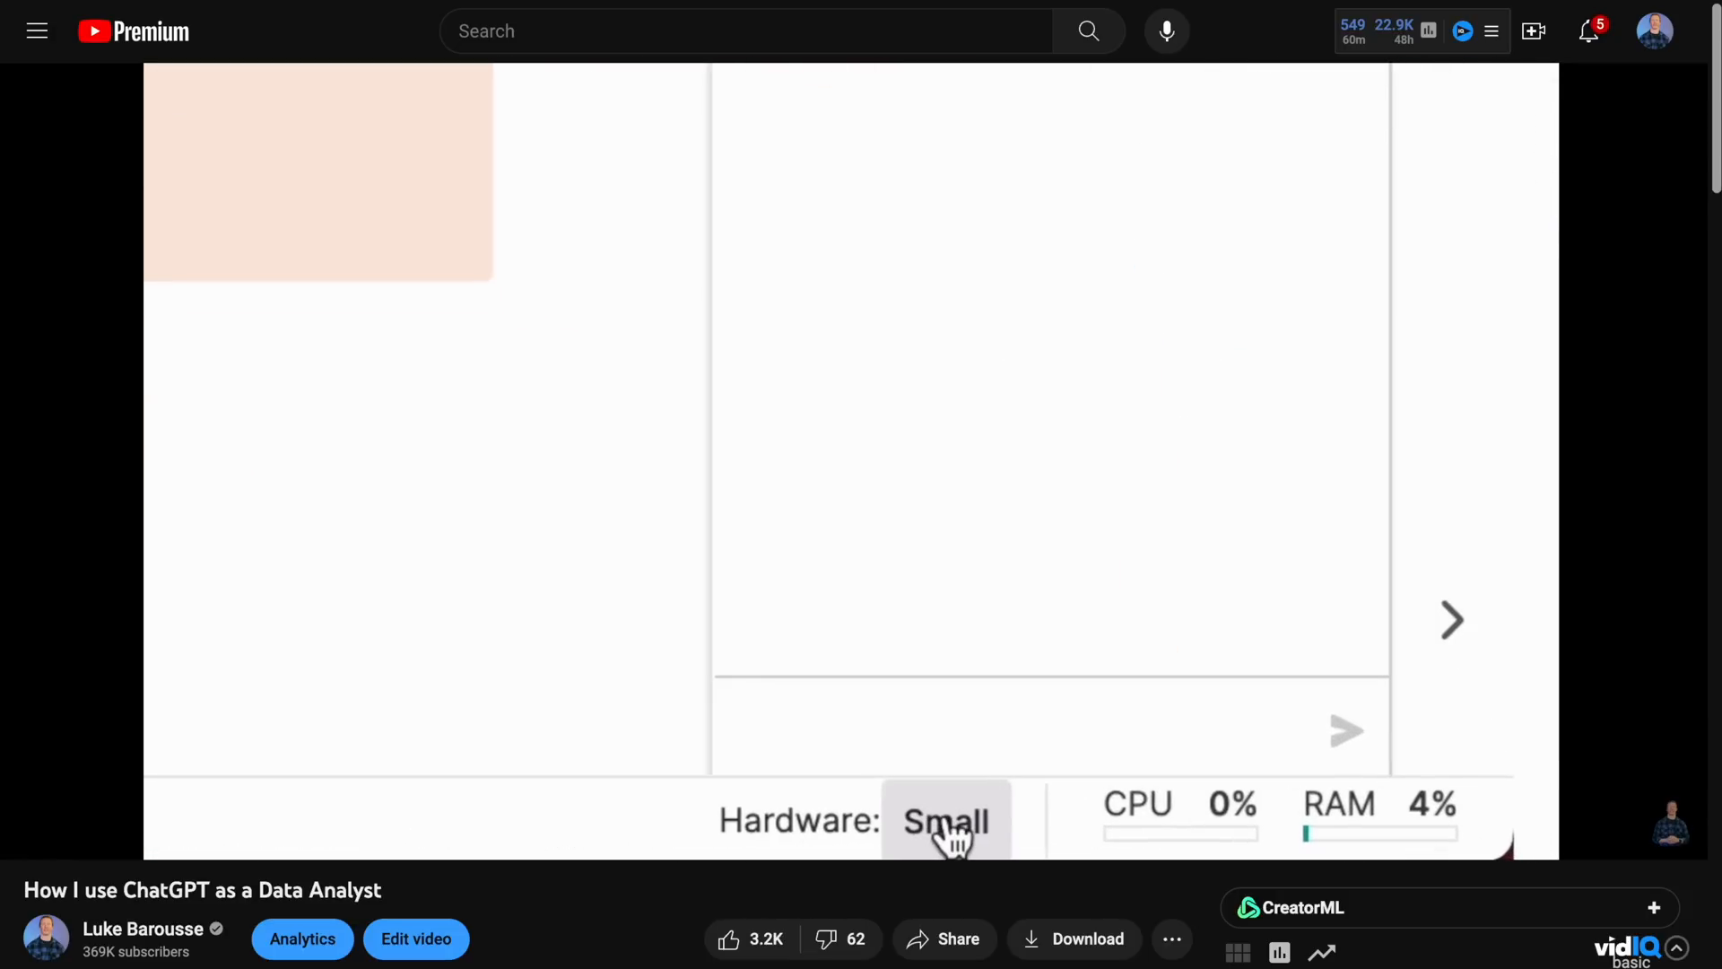
Play the 'How I use ChatGPT as a Data Analyst' YouTube video.
{"action": "left_click", "coordinate": [945, 820]}
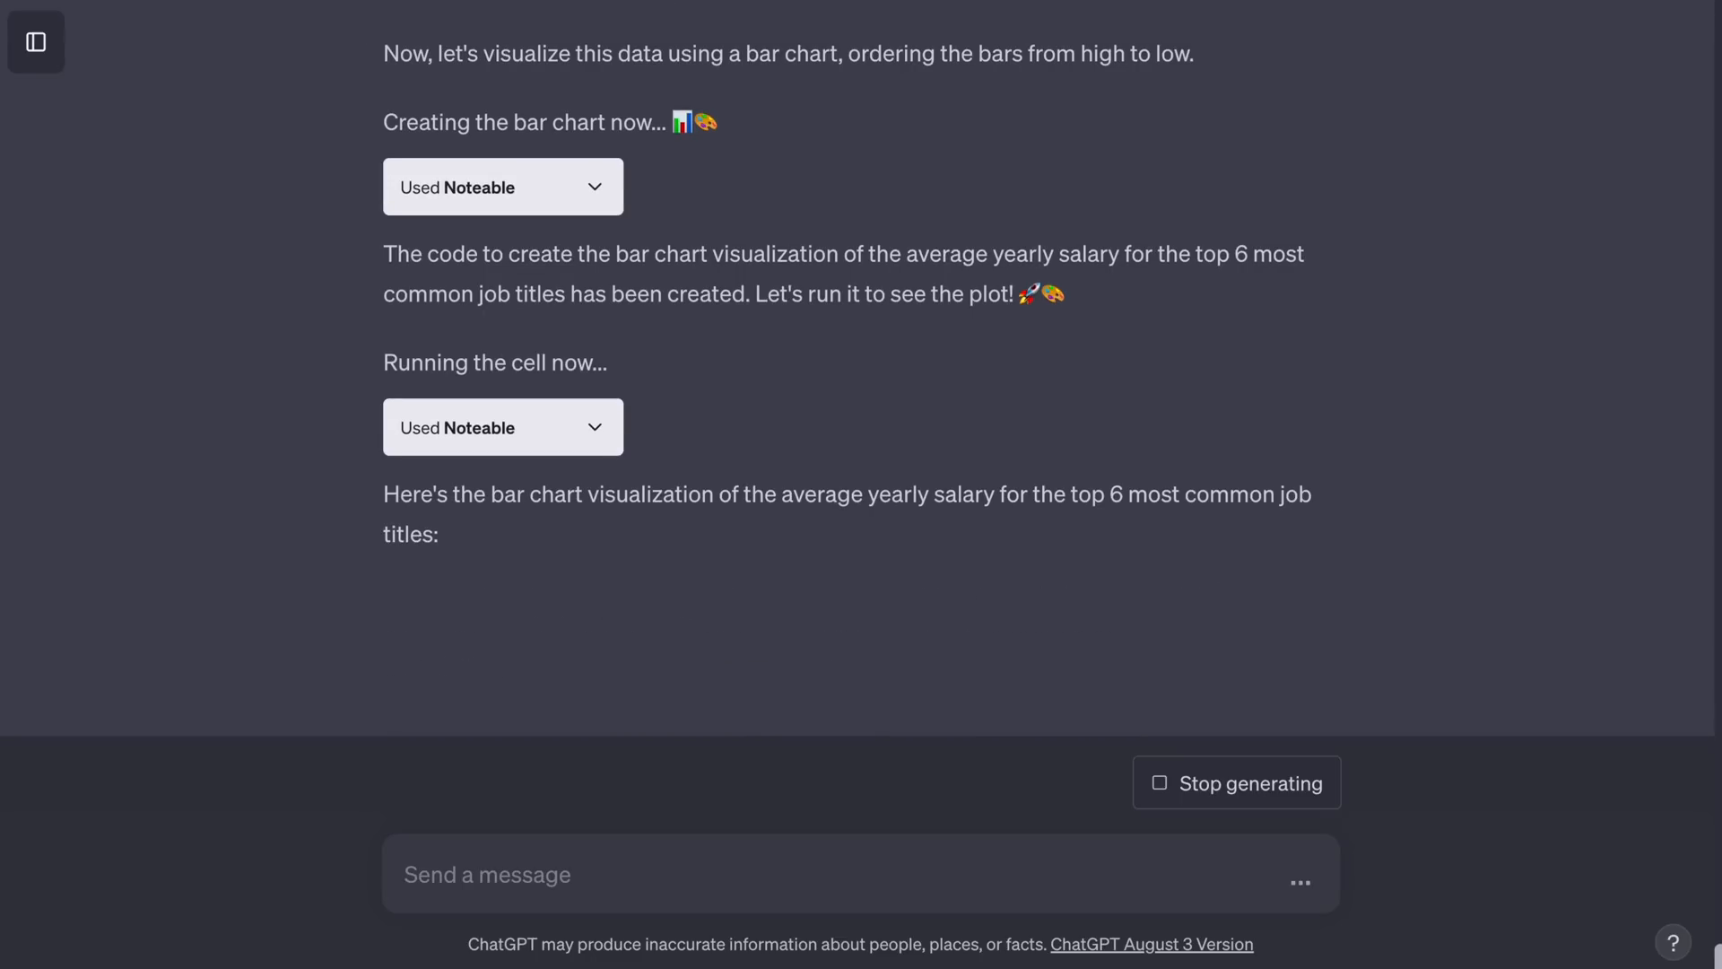
Scroll down the chat as ChatGPT builds the six-title average salary bar chart.
{"action": "scroll", "scroll_direction": "down", "scroll_amount": 3}
{"action": "type", "text": "Nice! I want this now for 4 job titles: \""}
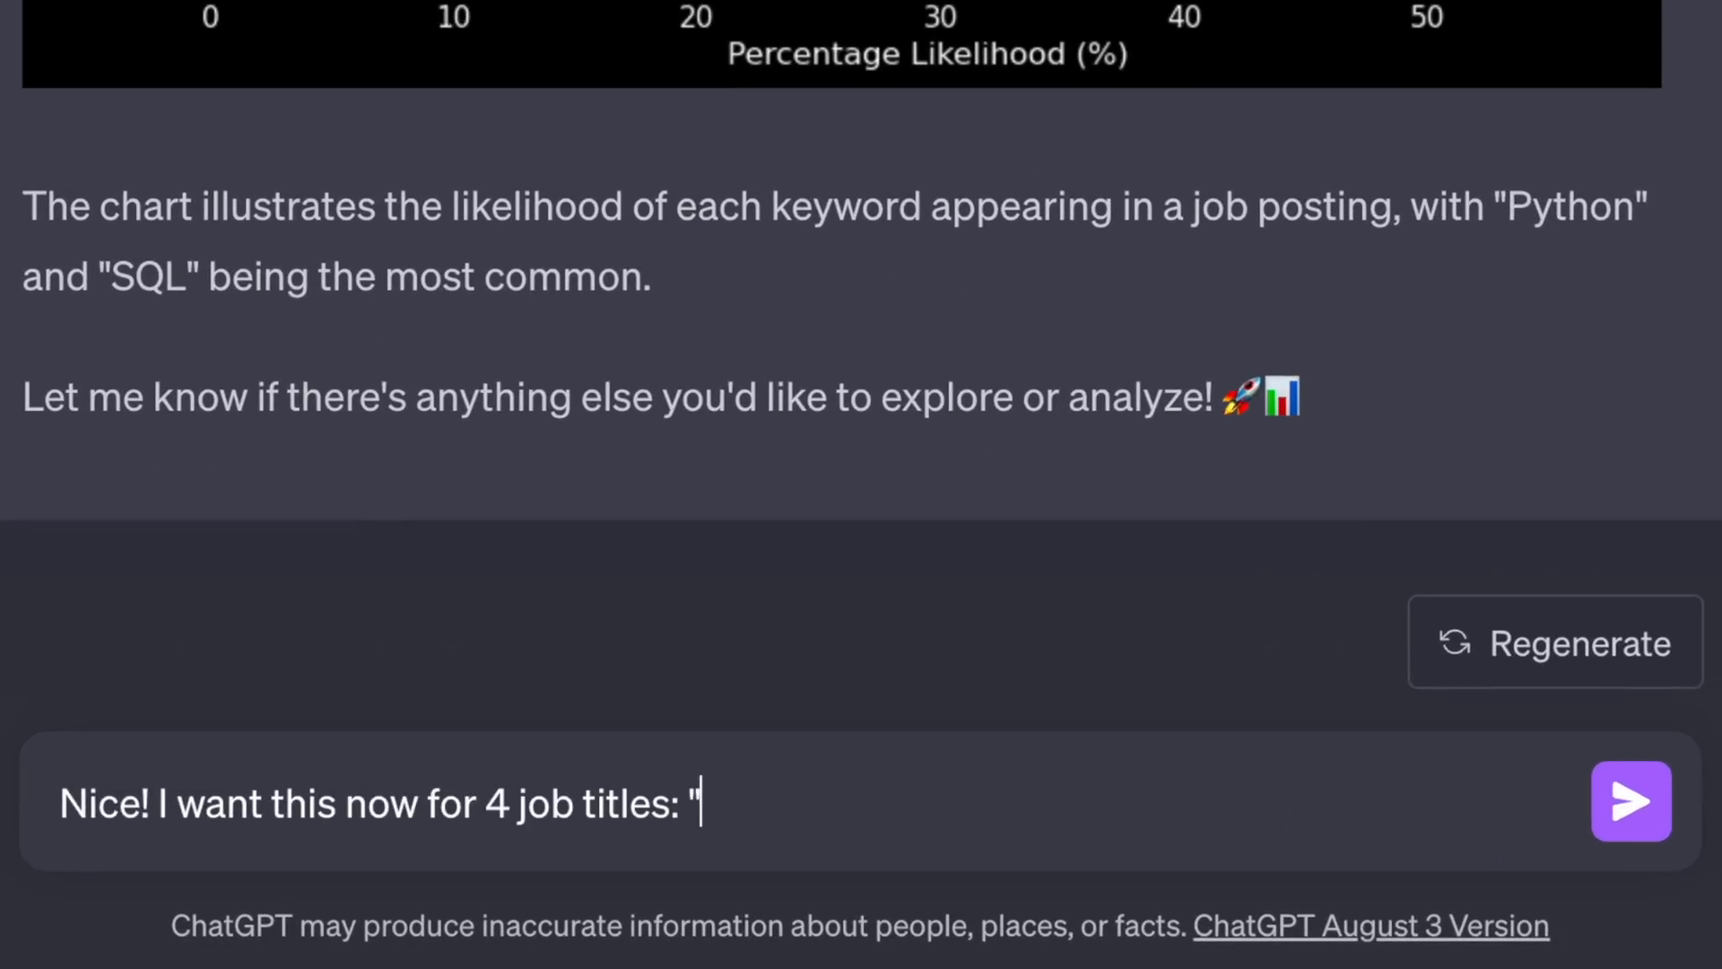
Send the keyword request for Data Engineer, Data Scientist, Data Analyst, Business Analyst, visualized if possible.
{"action": "type", "text": "Data Engineer\", \"Data Scientist\", \"Data Analyst\", Business Analyst\""}
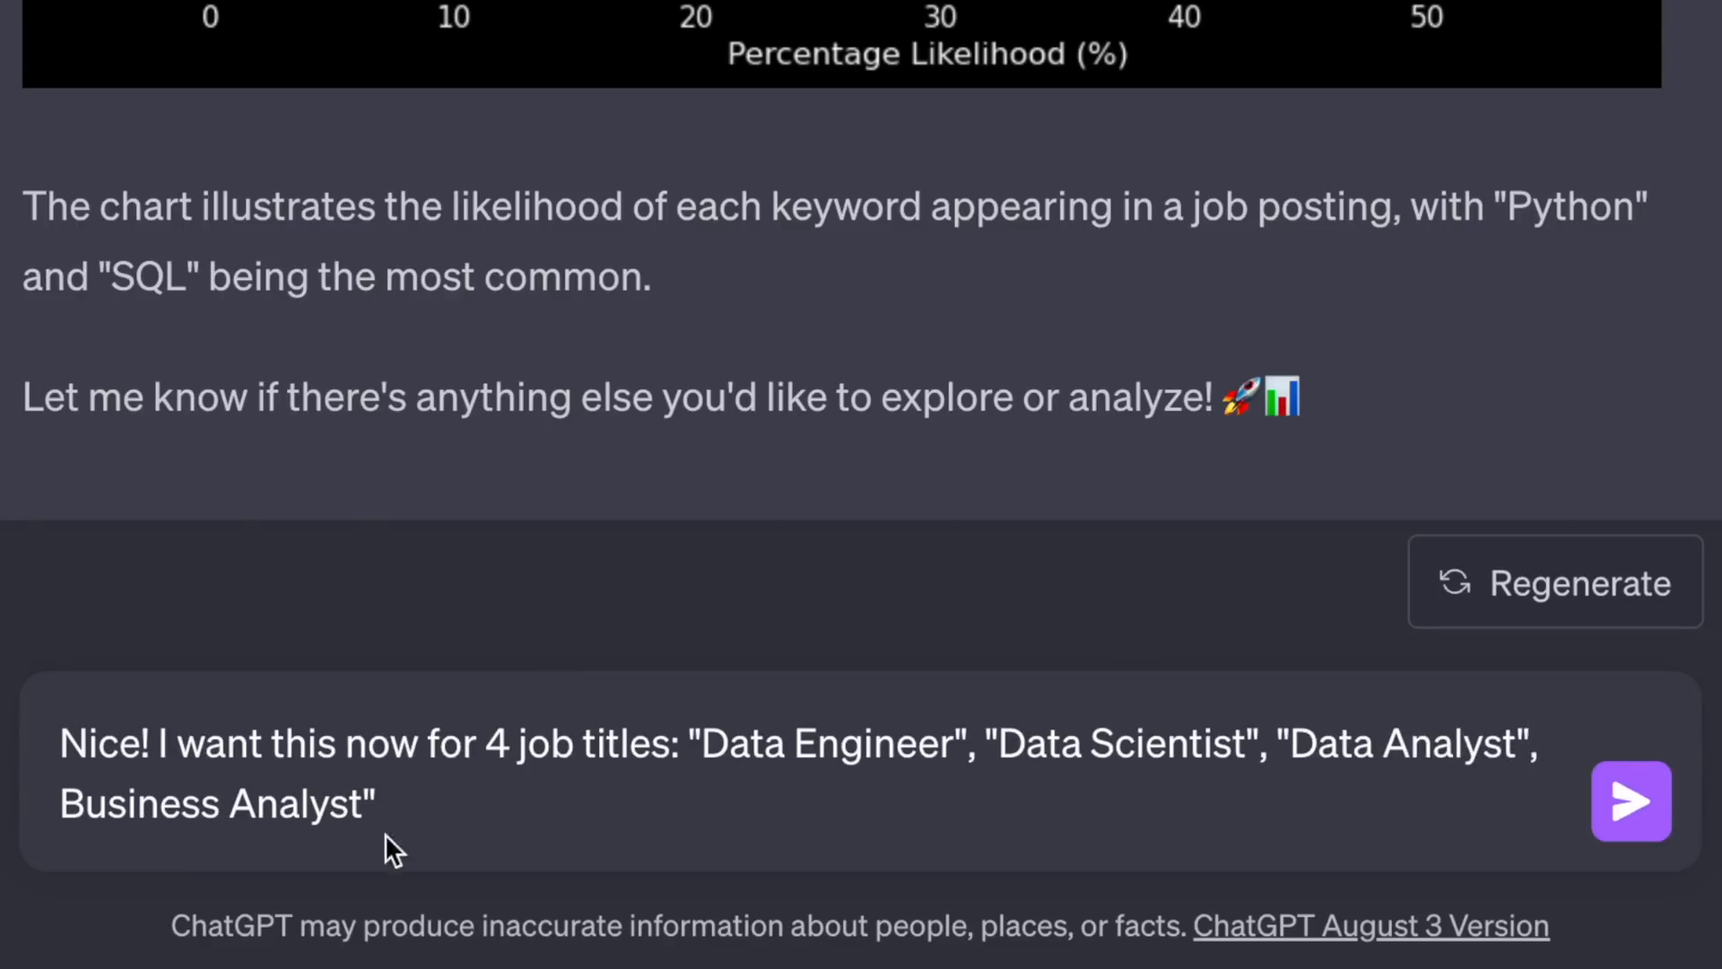
{"action": "type", "text": "if possible put this in visualization in"}
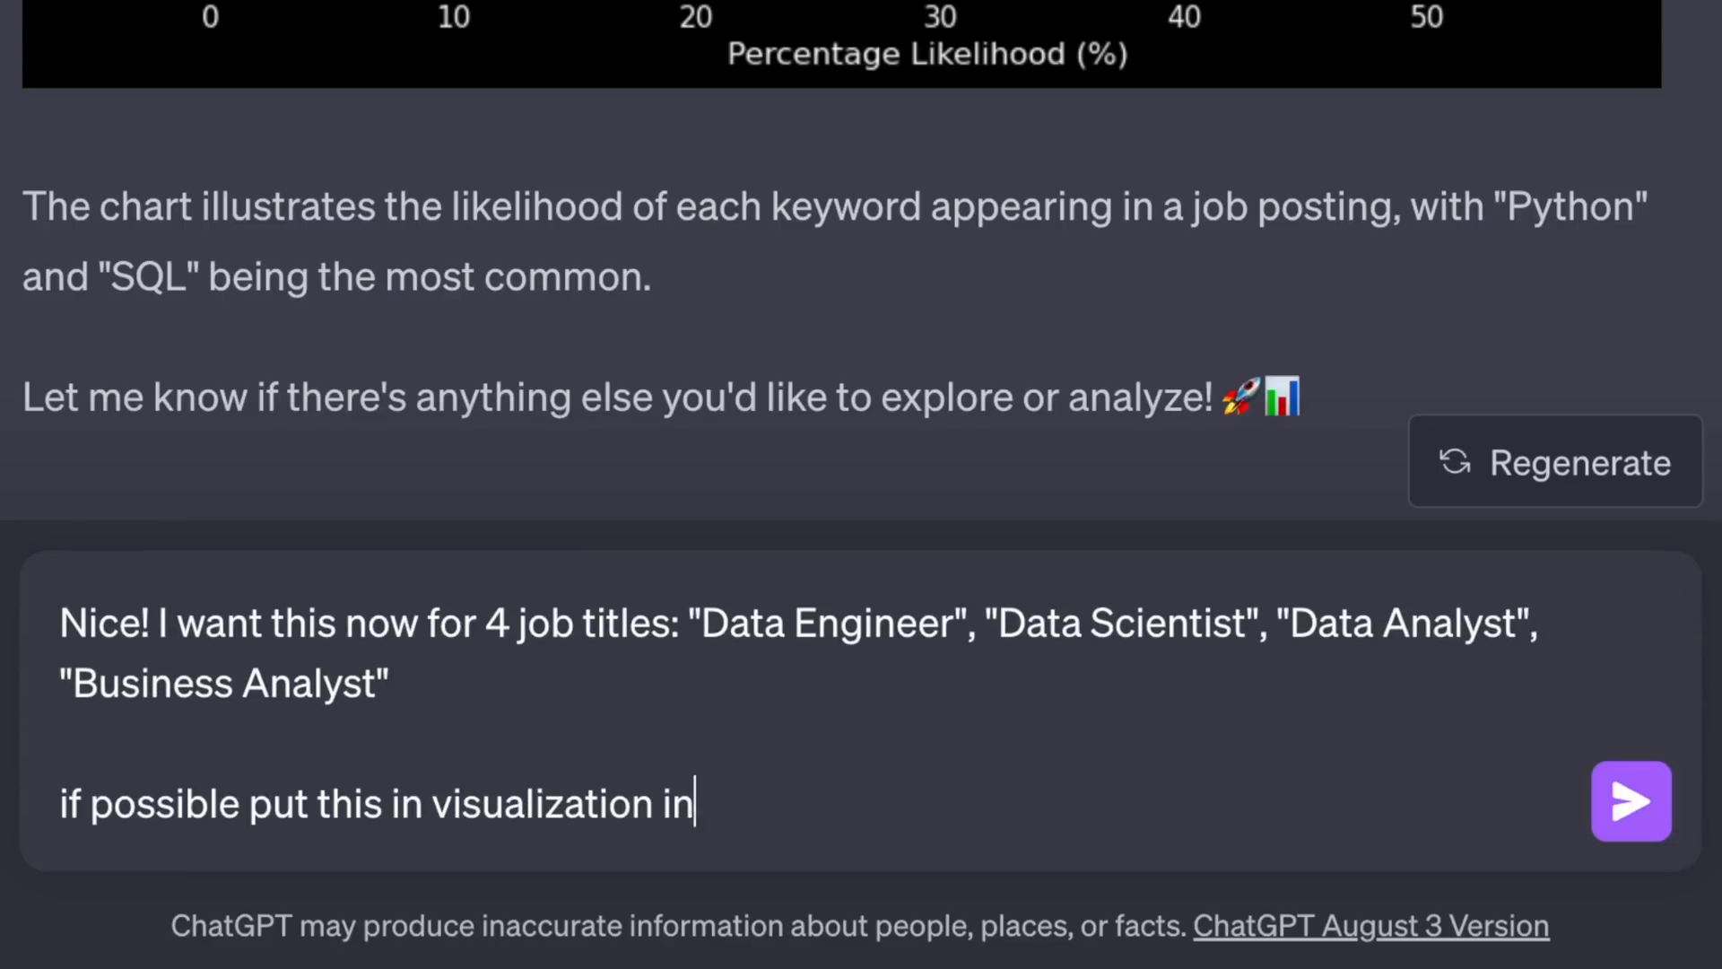
{"action": "left_click", "coordinate": [1632, 802]}
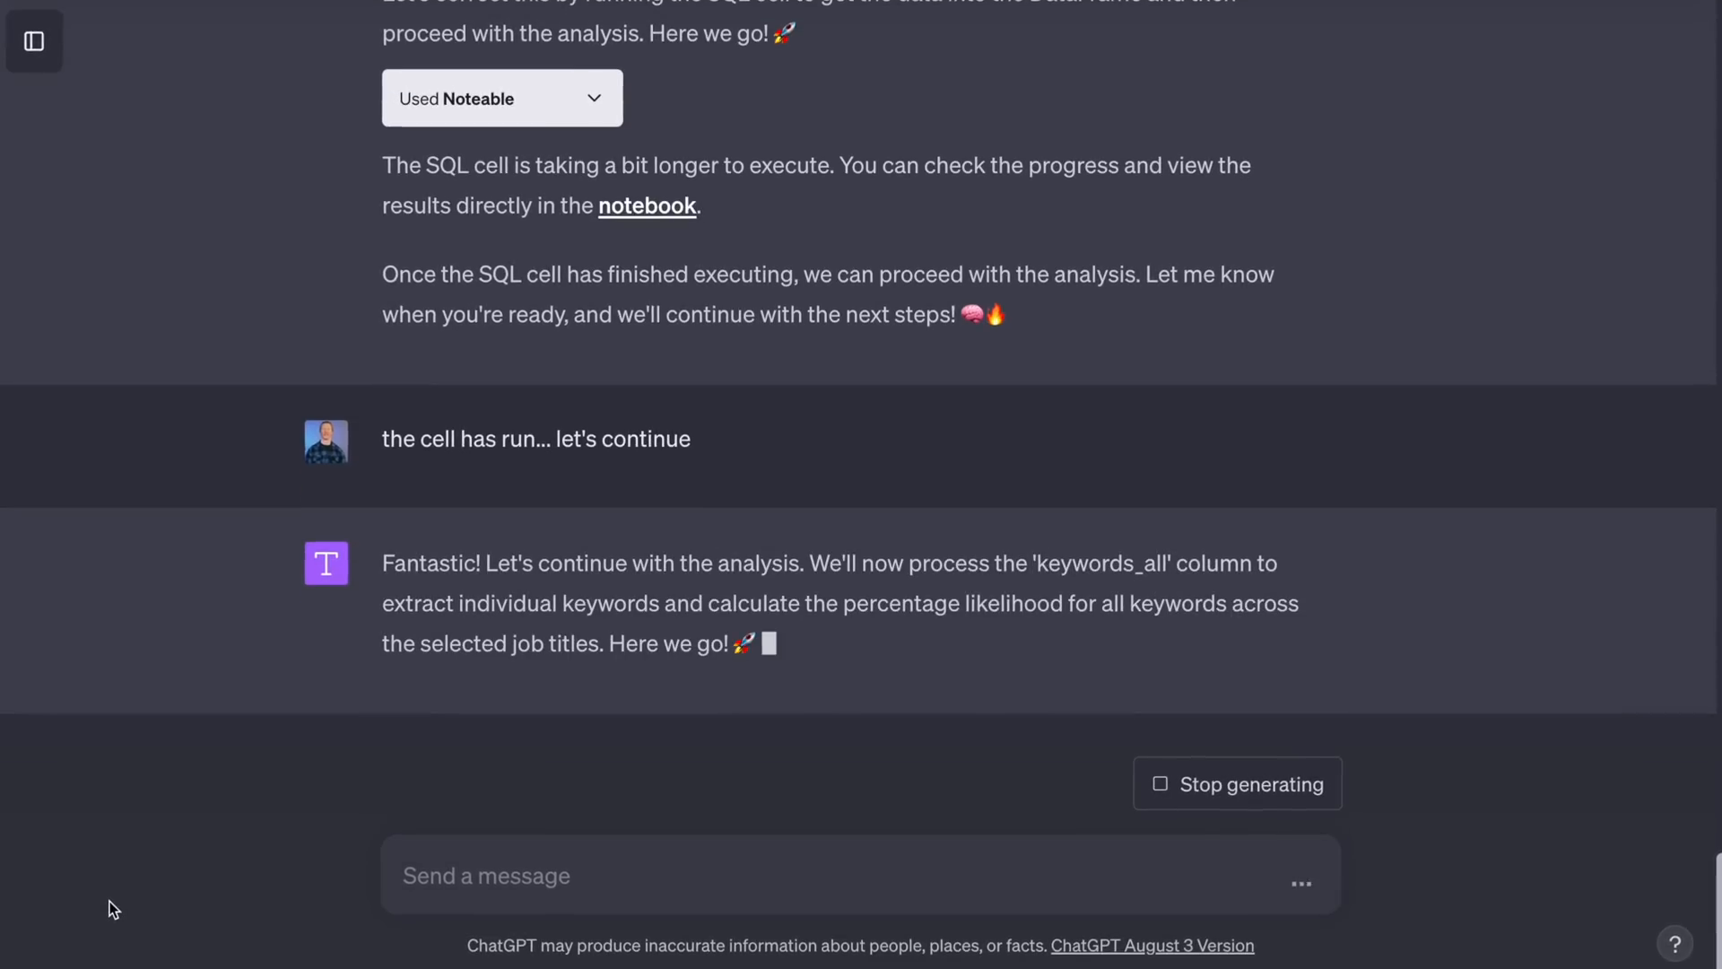
Scroll the chat as ChatGPT continues computing keyword percentage likelihood.
{"action": "scroll", "scroll_direction": "down", "scroll_amount": 3}
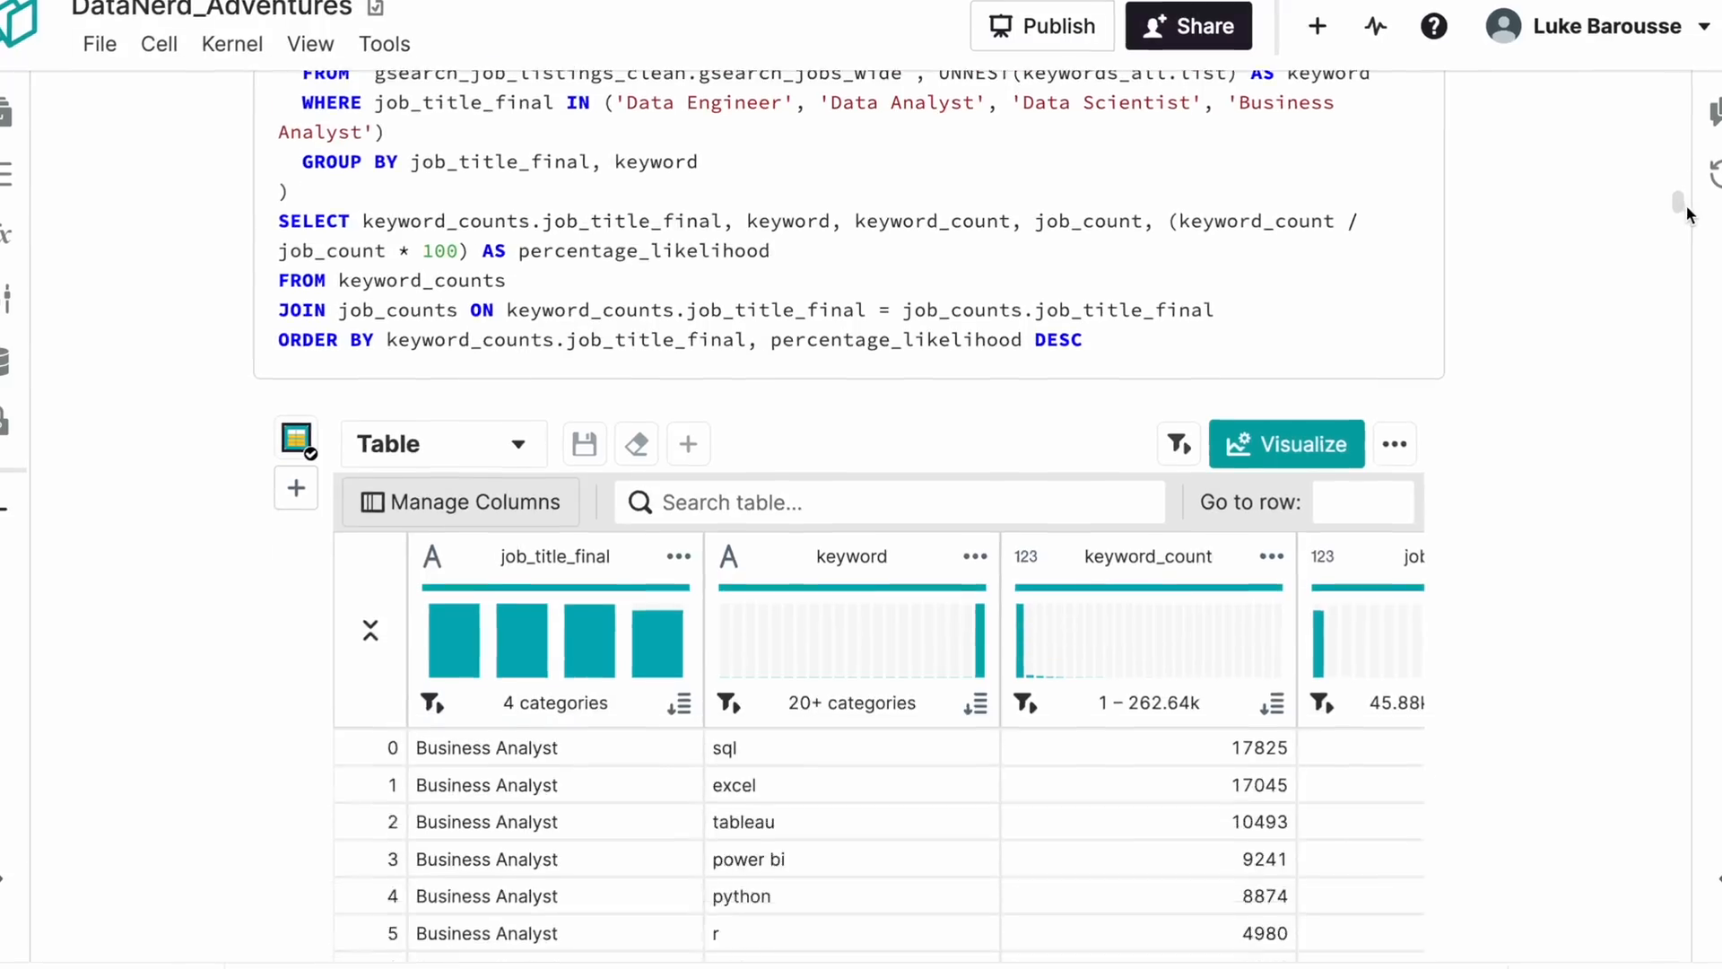
Scroll through the keyword percentage results table and the four-title heatmap Python cell.
{"action": "scroll", "scroll_direction": "down", "scroll_amount": 3}
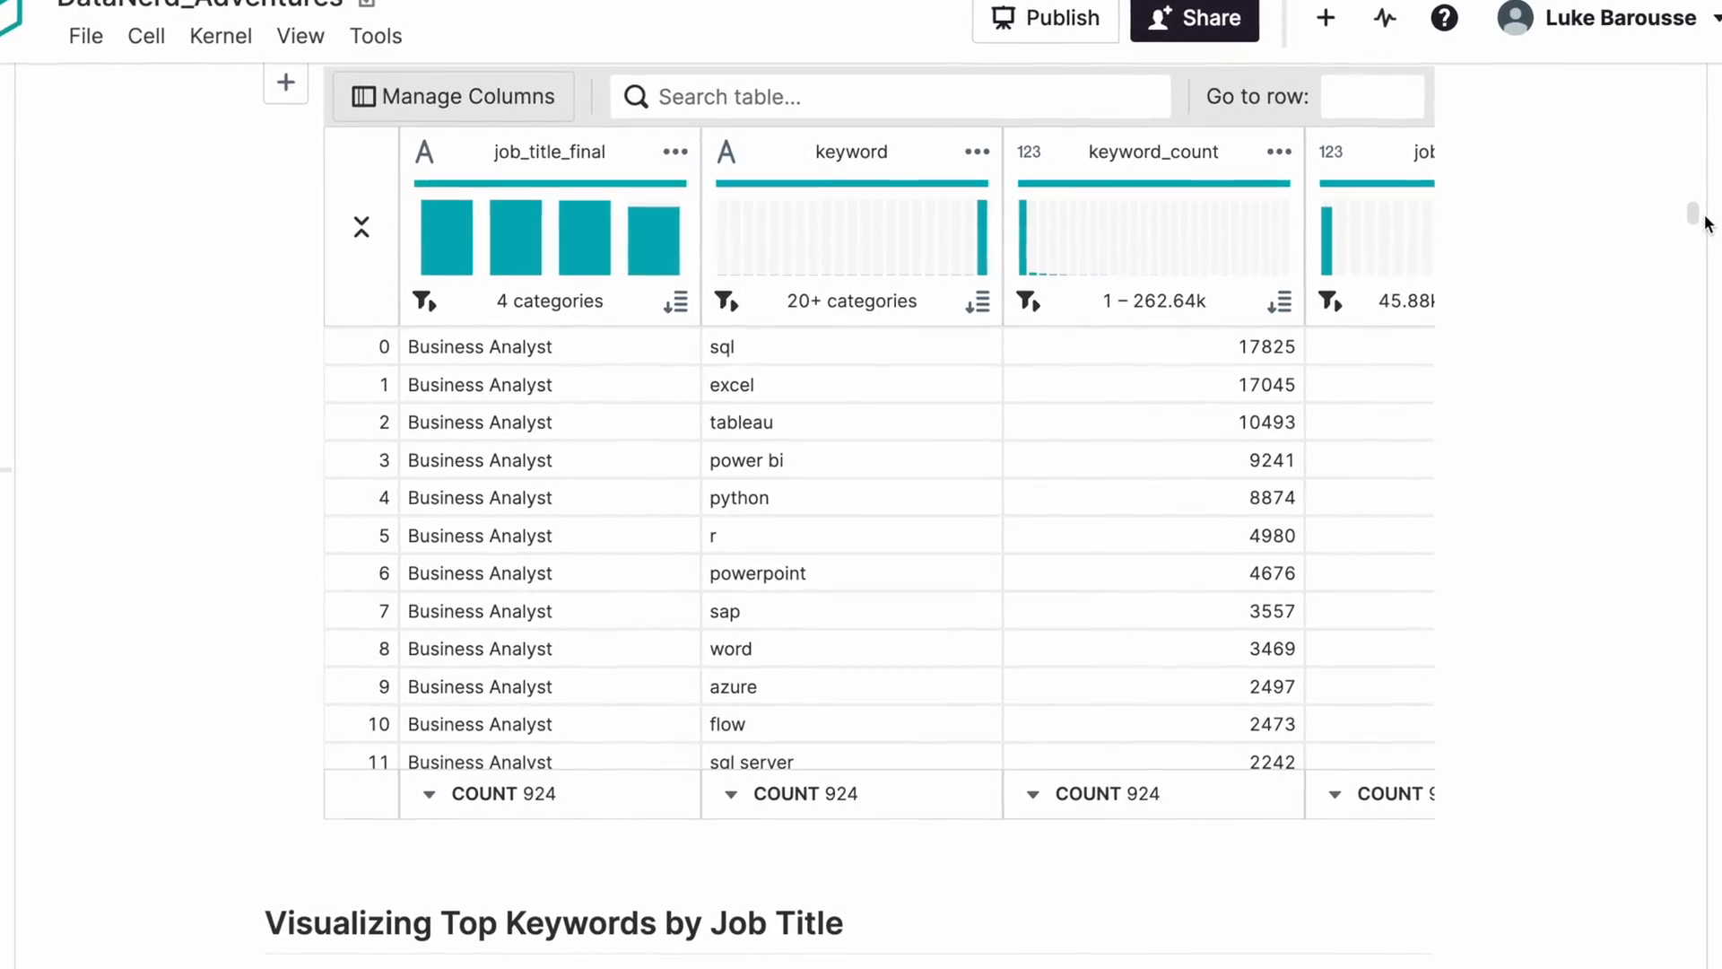
{"action": "scroll", "scroll_direction": "down", "scroll_amount": 3}
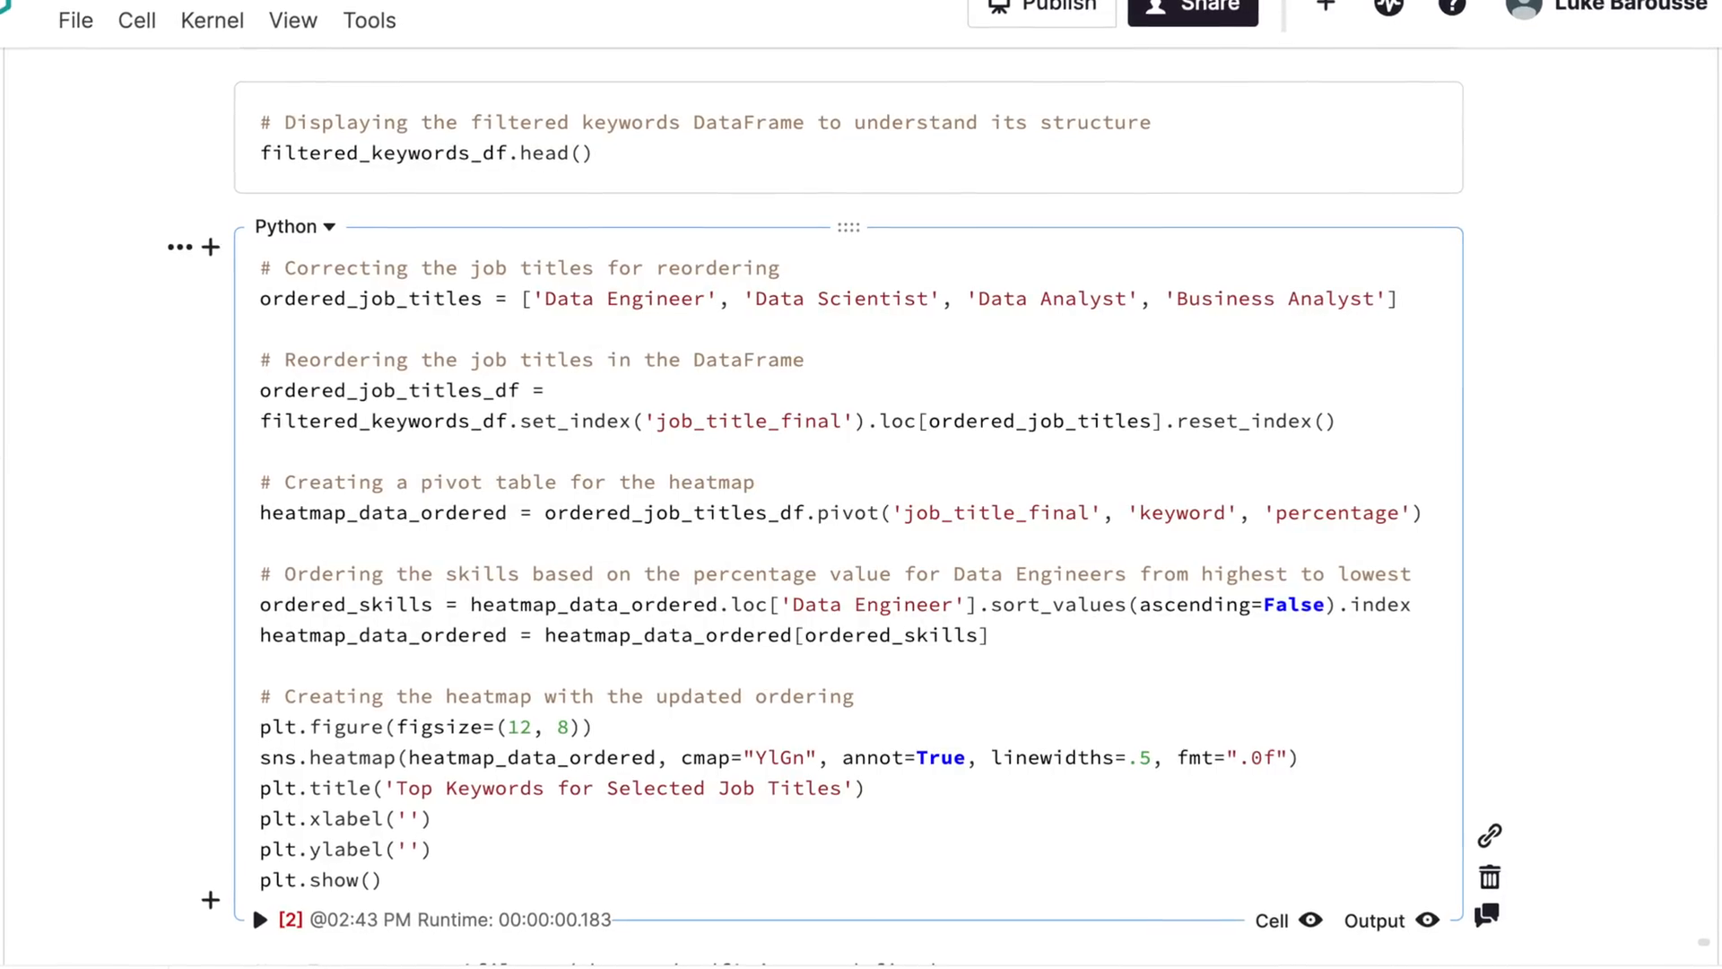